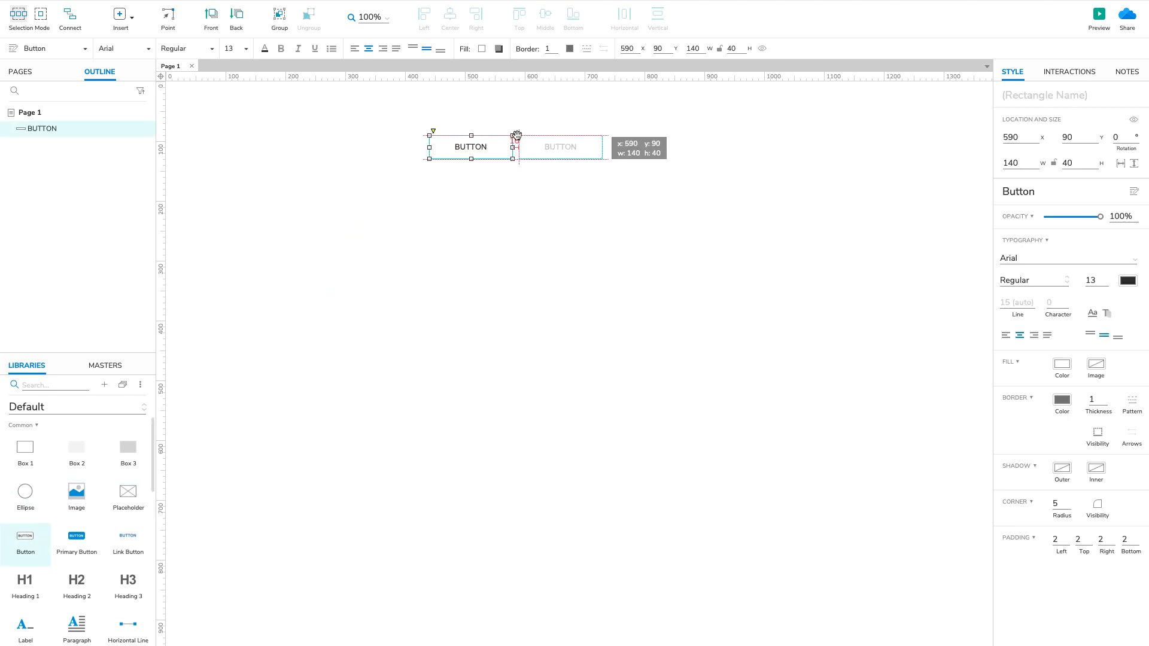
Label the first button 'Tab 1' and begin relabelling the second button.
{"action": "double_click", "coordinate": [470, 146]}
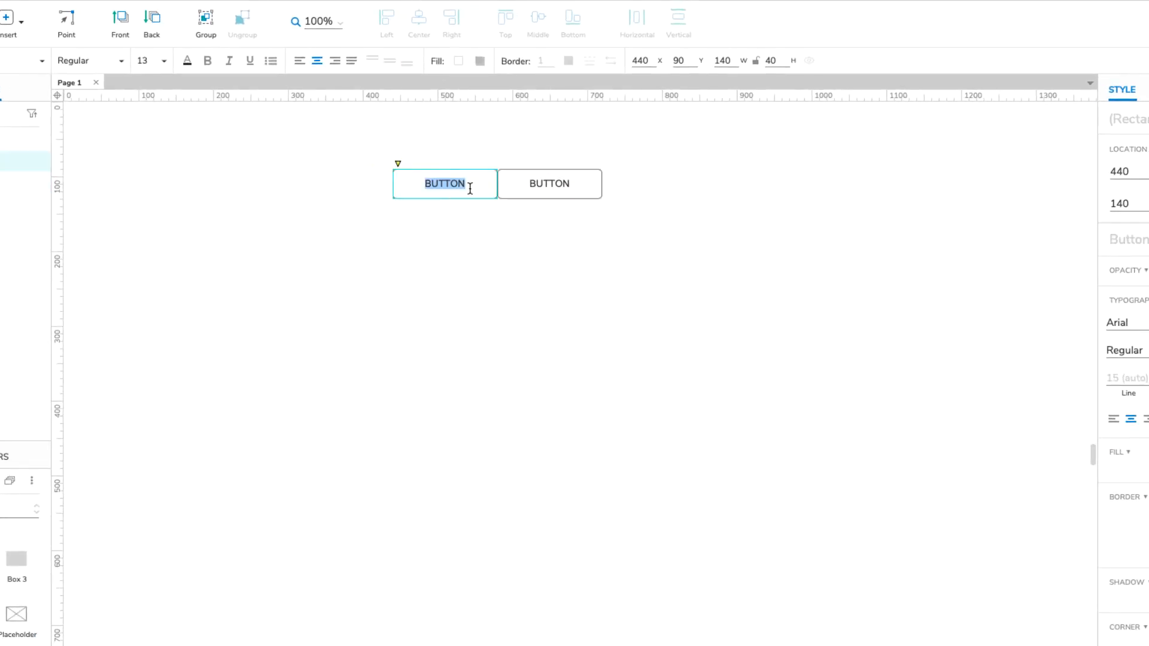
{"action": "type", "text": "Tab 1"}
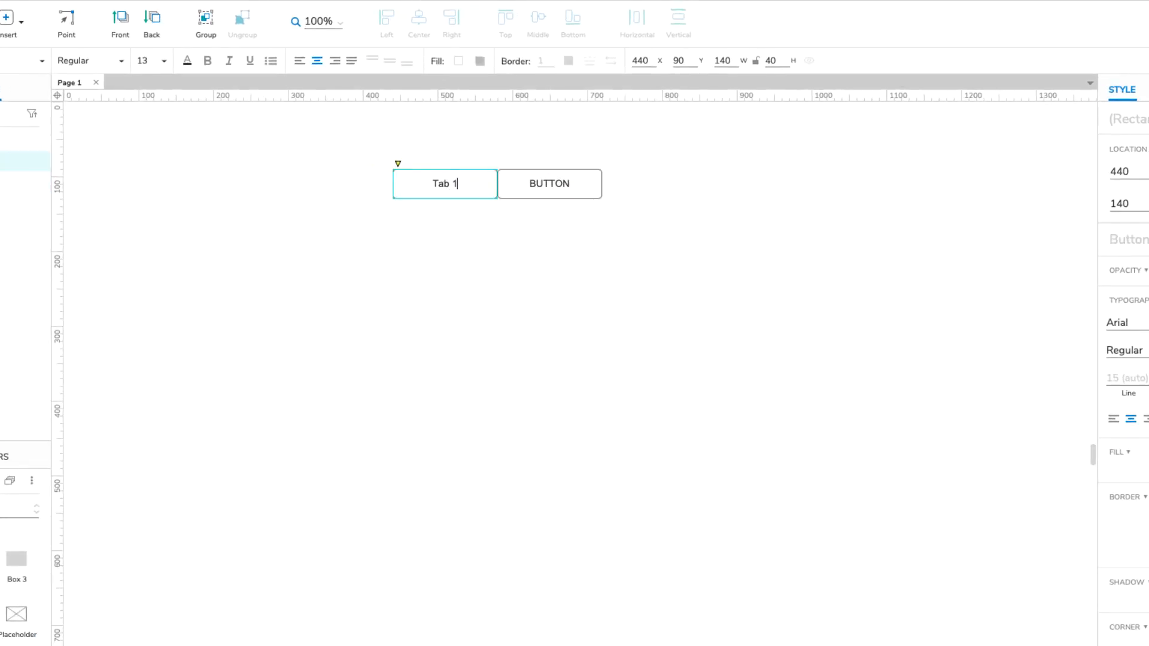
{"action": "double_click", "coordinate": [549, 183]}
{"action": "type", "text": "Tab 2"}
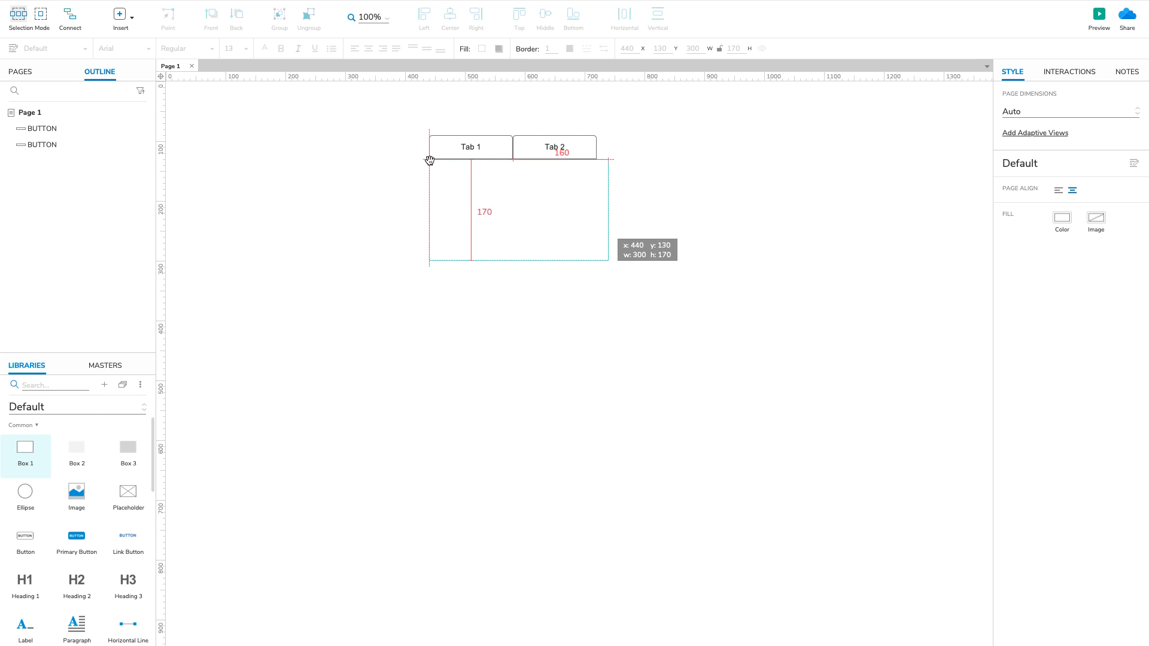
Fill the content box light blue and label the duplicate 'Tab 2 Content'.
{"action": "left_click", "coordinate": [513, 213]}
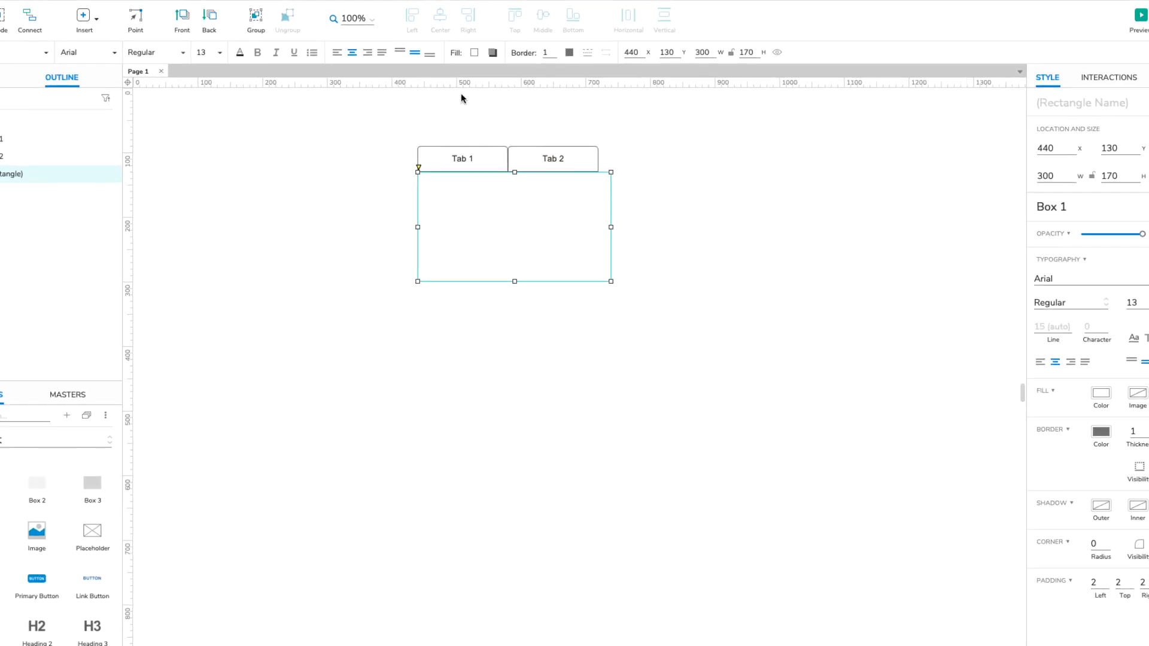
{"action": "left_click", "coordinate": [474, 52]}
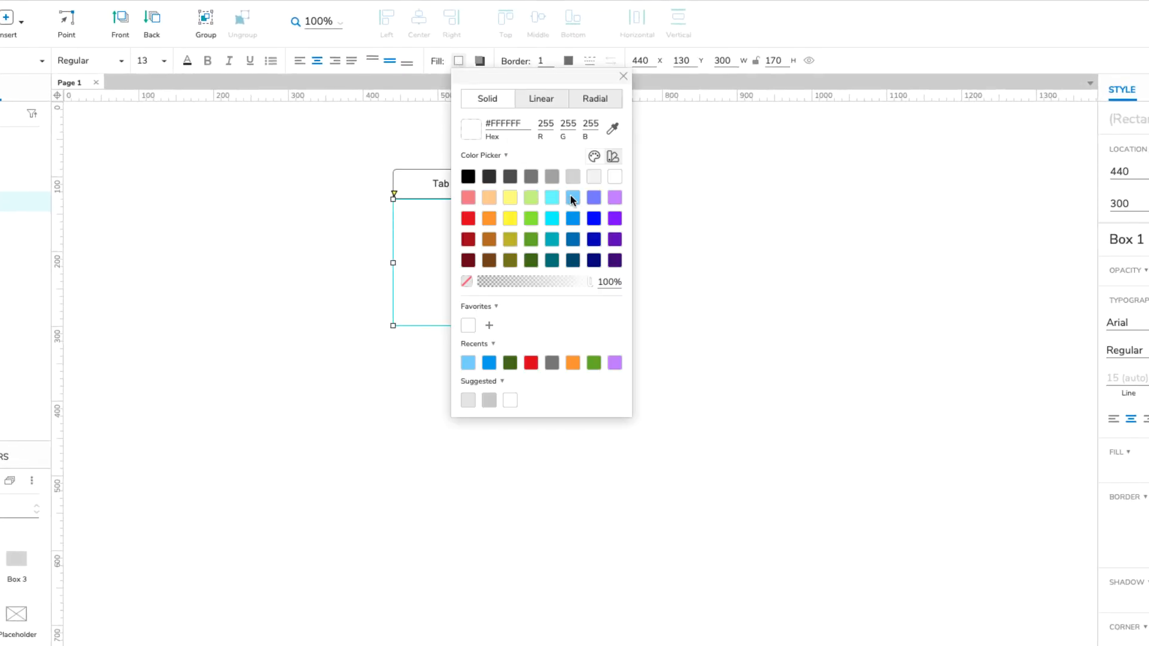
{"action": "left_click", "coordinate": [552, 197]}
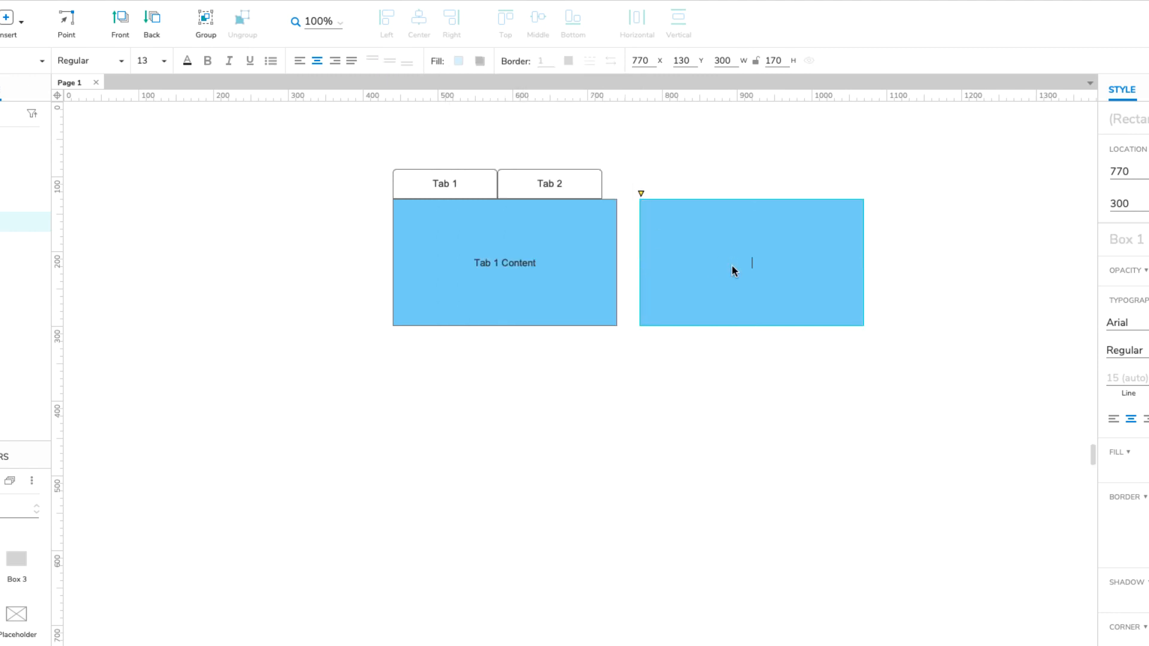
{"action": "type", "text": "Tab 2 Content"}
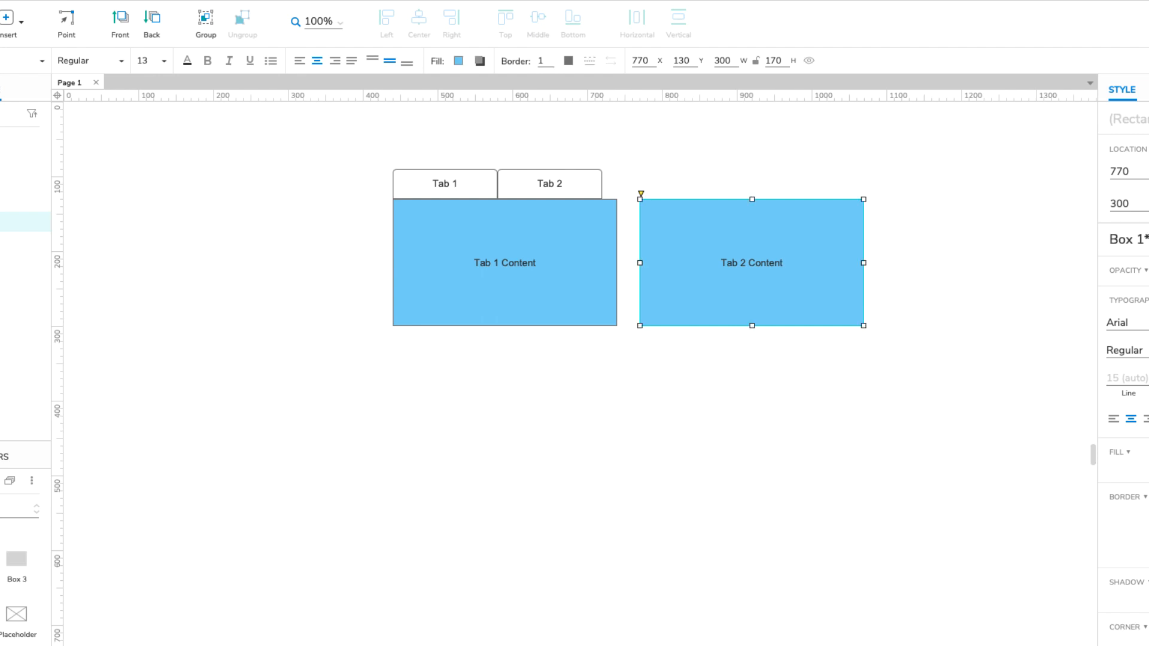
Convert the Tab 1 Content box into a dynamic panel via its context menu.
{"action": "right_click", "coordinate": [597, 275]}
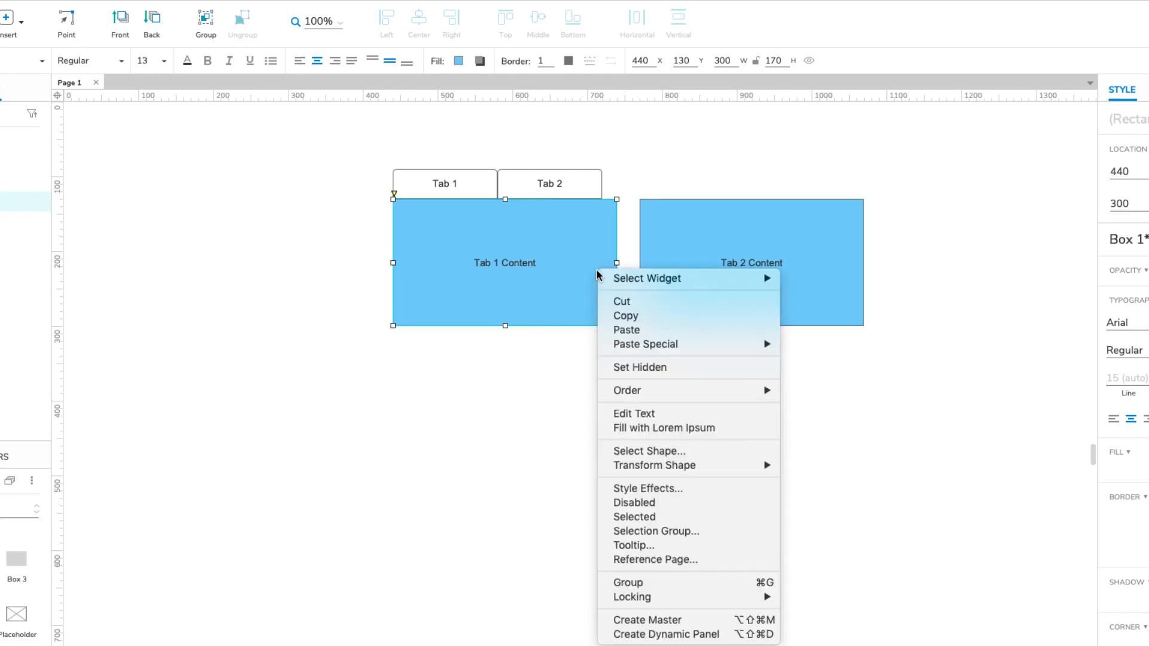
{"action": "mouse_move", "coordinate": [665, 634]}
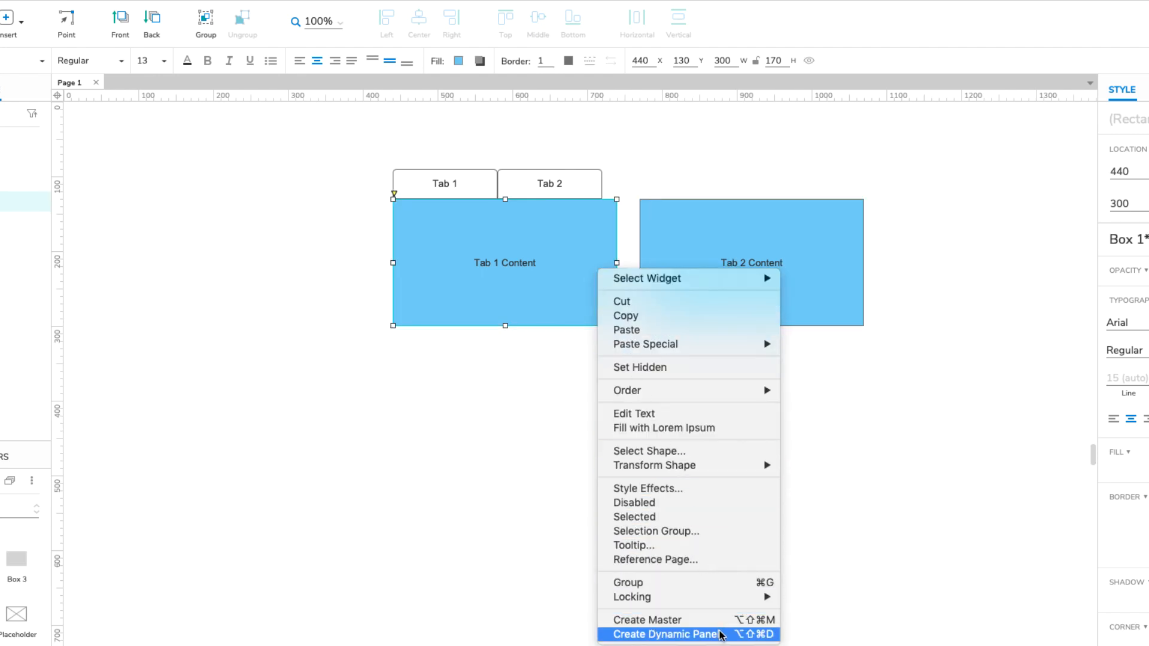
{"action": "left_click", "coordinate": [665, 635]}
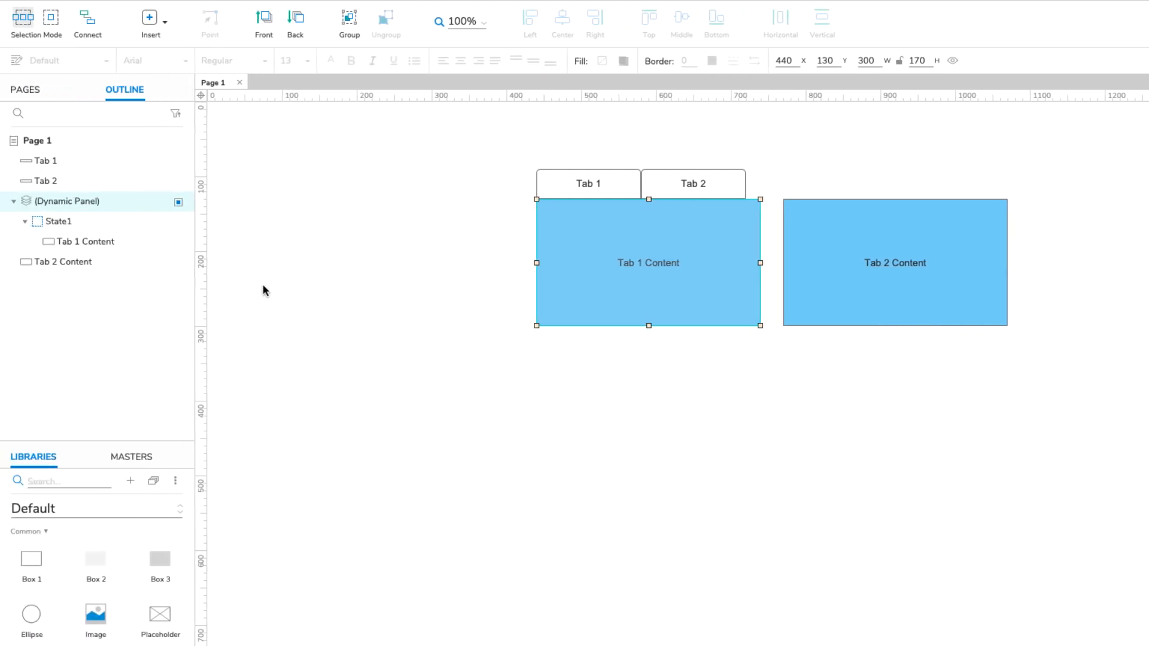
{"action": "mouse_move", "coordinate": [146, 213]}
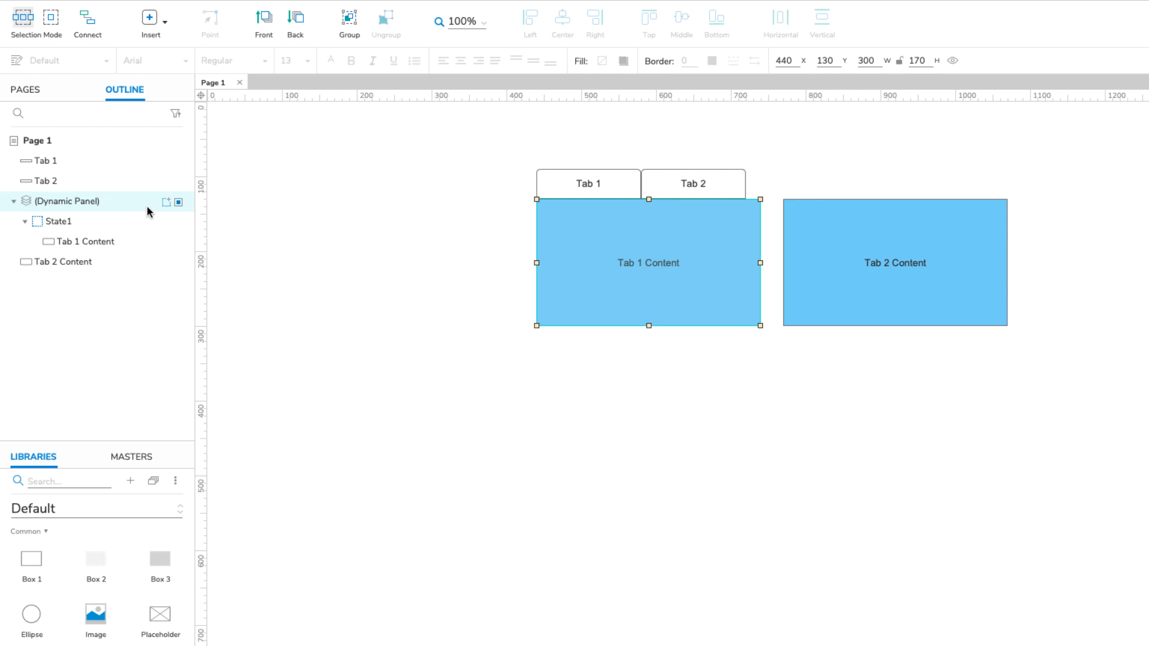
{"action": "mouse_move", "coordinate": [165, 201]}
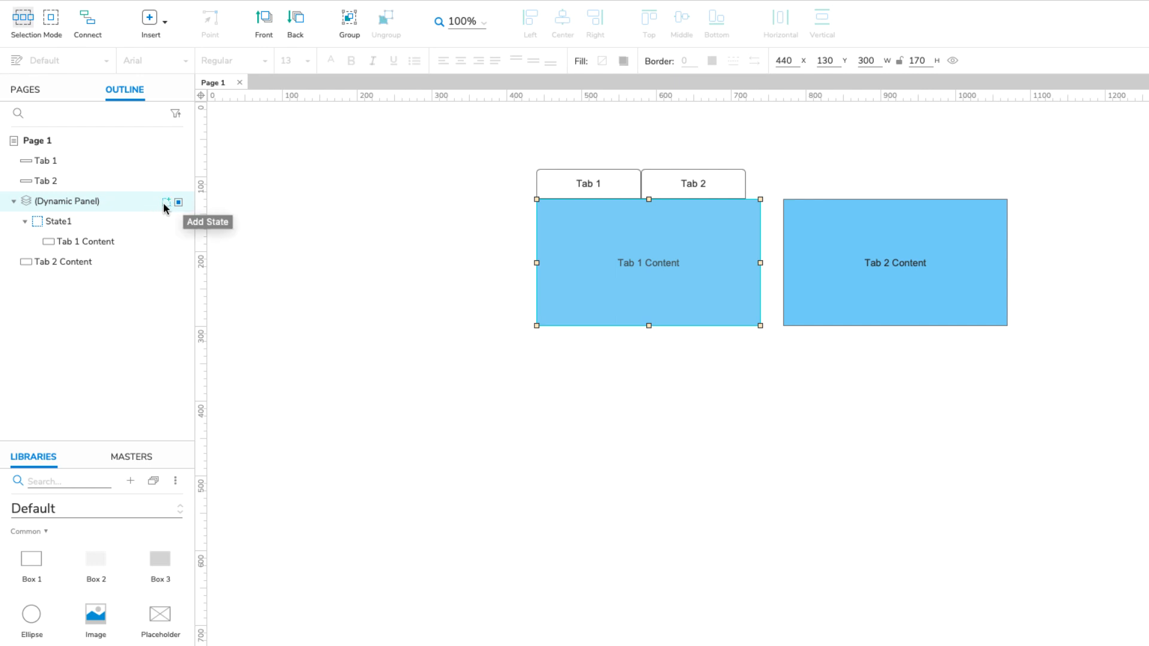
Add State2 to the dynamic panel, move Tab 2 Content into it and return to the page.
{"action": "left_click", "coordinate": [165, 202]}
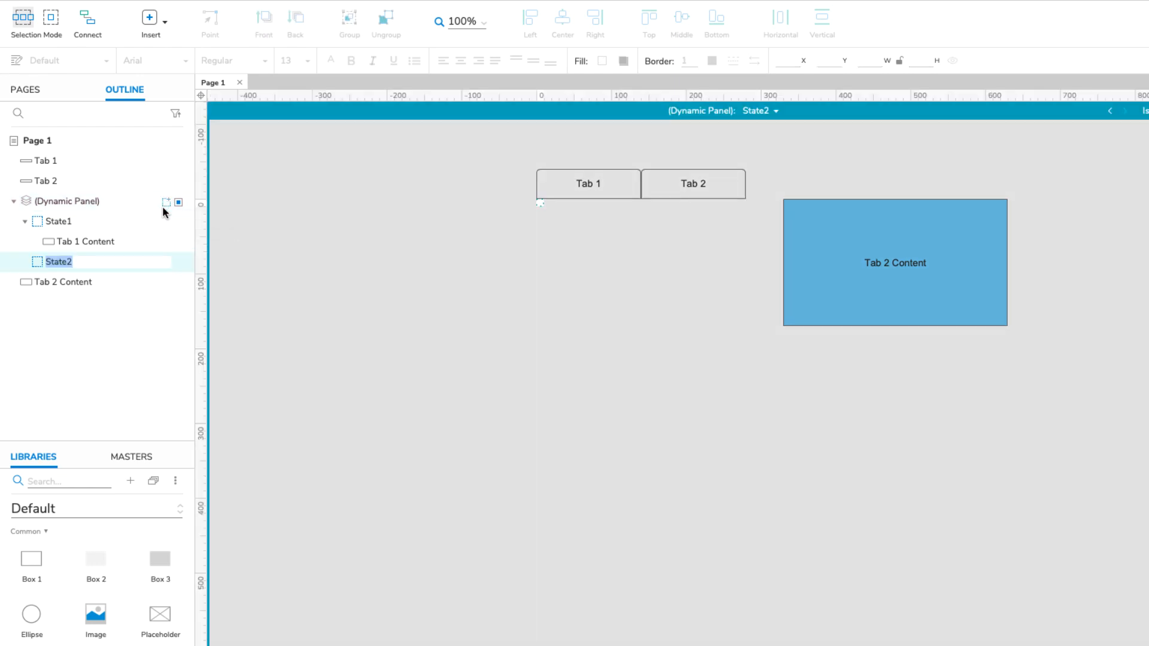
{"action": "left_click", "coordinate": [100, 302]}
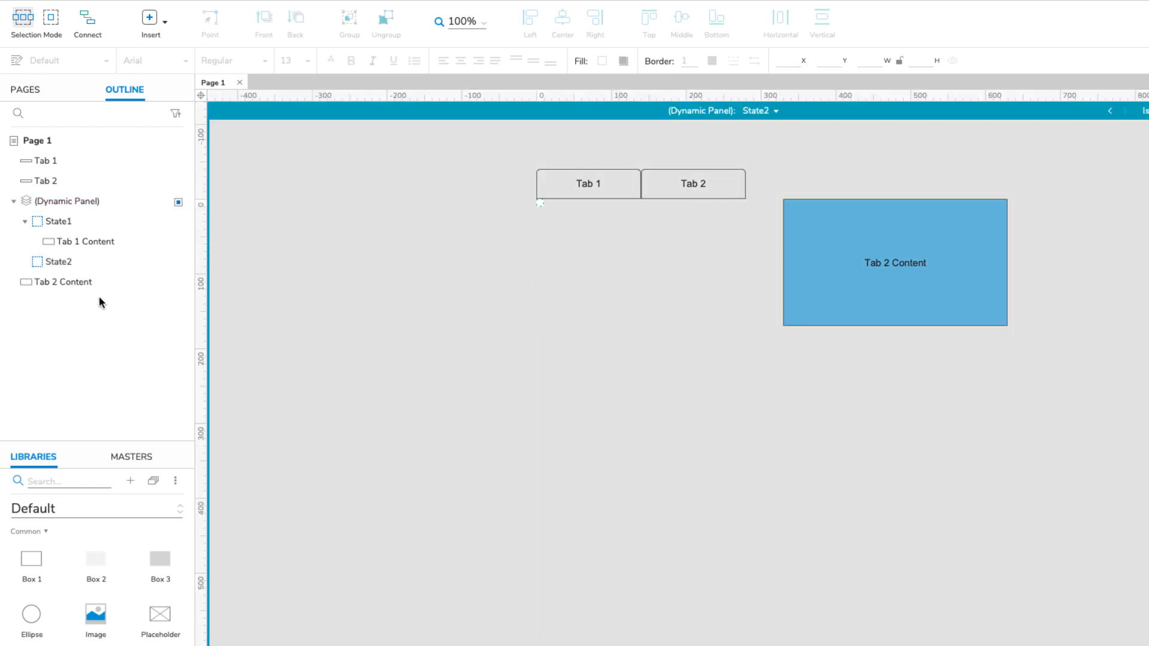
{"action": "left_click", "coordinate": [64, 282]}
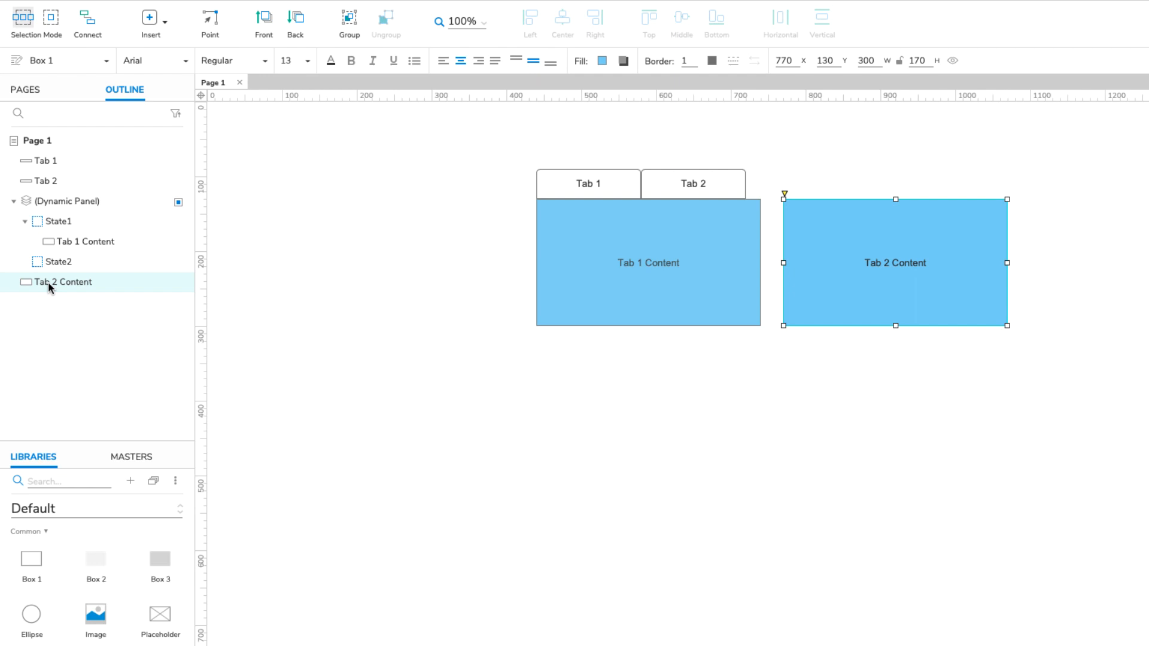
{"action": "left_click", "coordinate": [58, 262]}
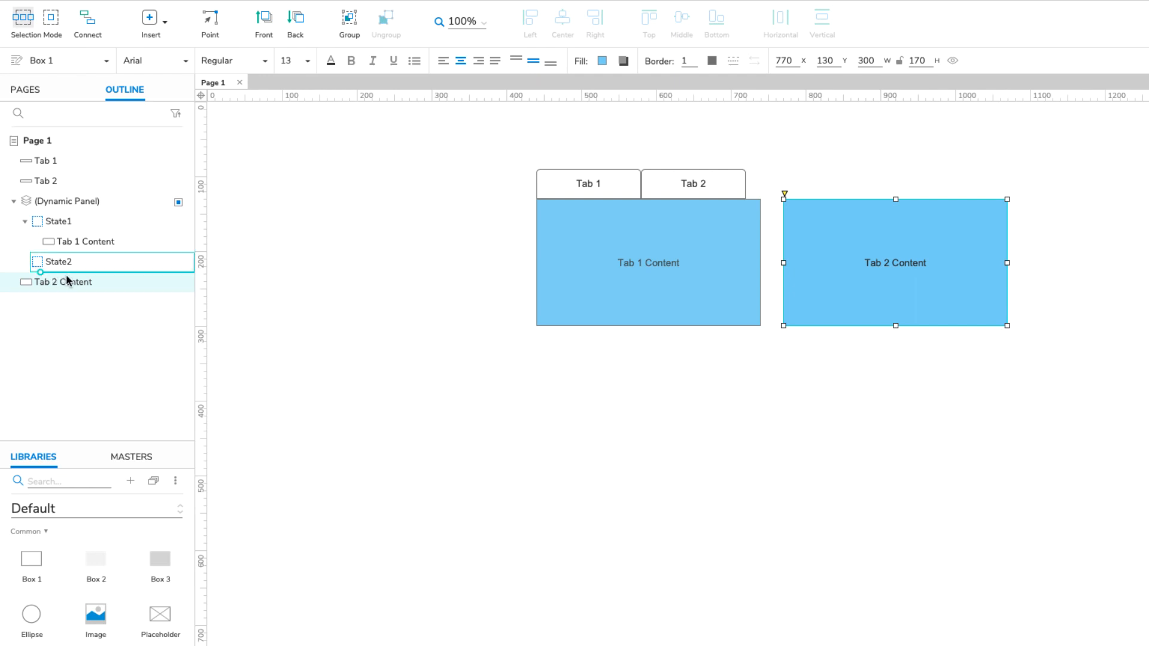
{"action": "double_click", "coordinate": [58, 262]}
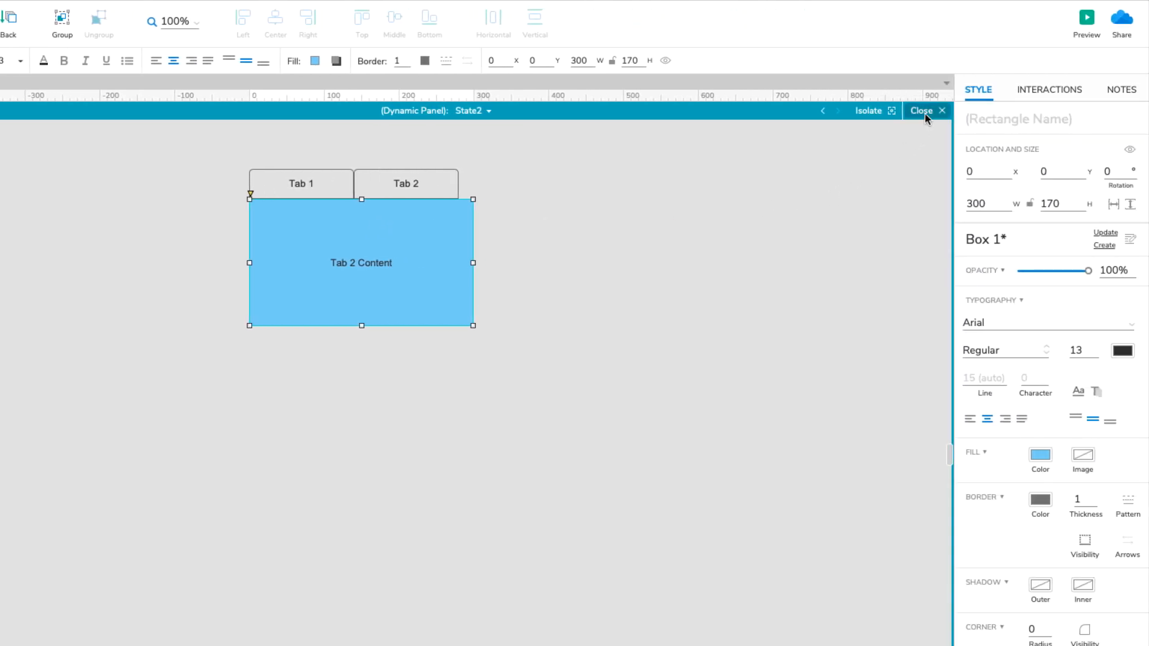
{"action": "left_click", "coordinate": [921, 110]}
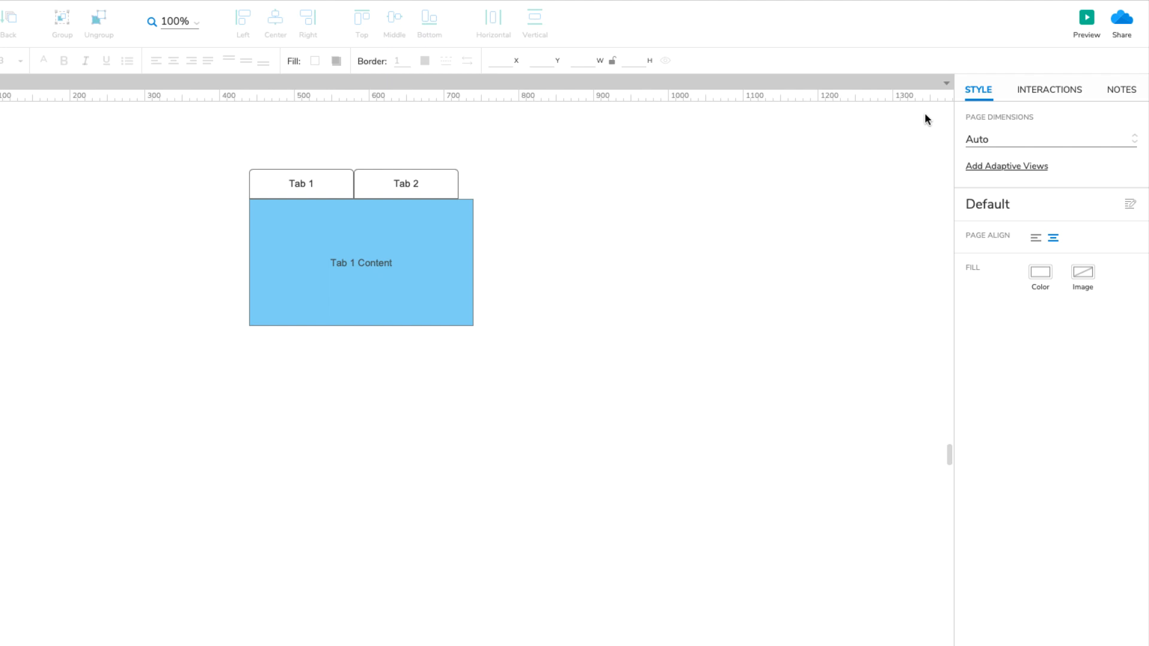
{"action": "mouse_move", "coordinate": [784, 126]}
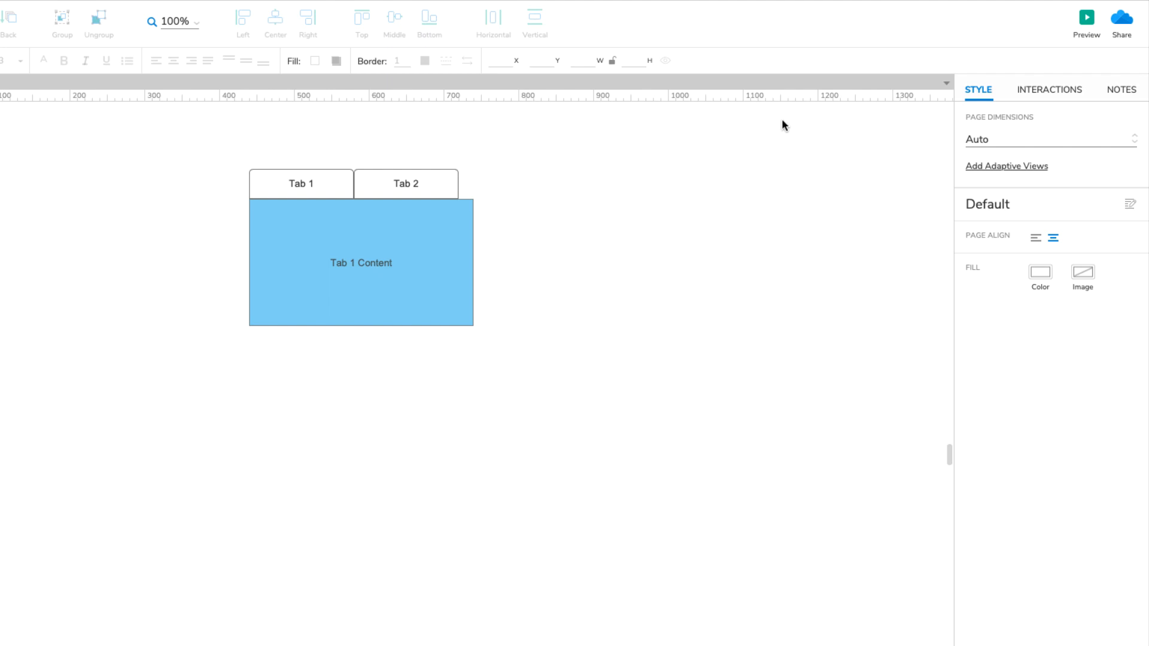
Make clicking Tab 1 set the Dynamic Panel to State1.
{"action": "left_click", "coordinate": [300, 183]}
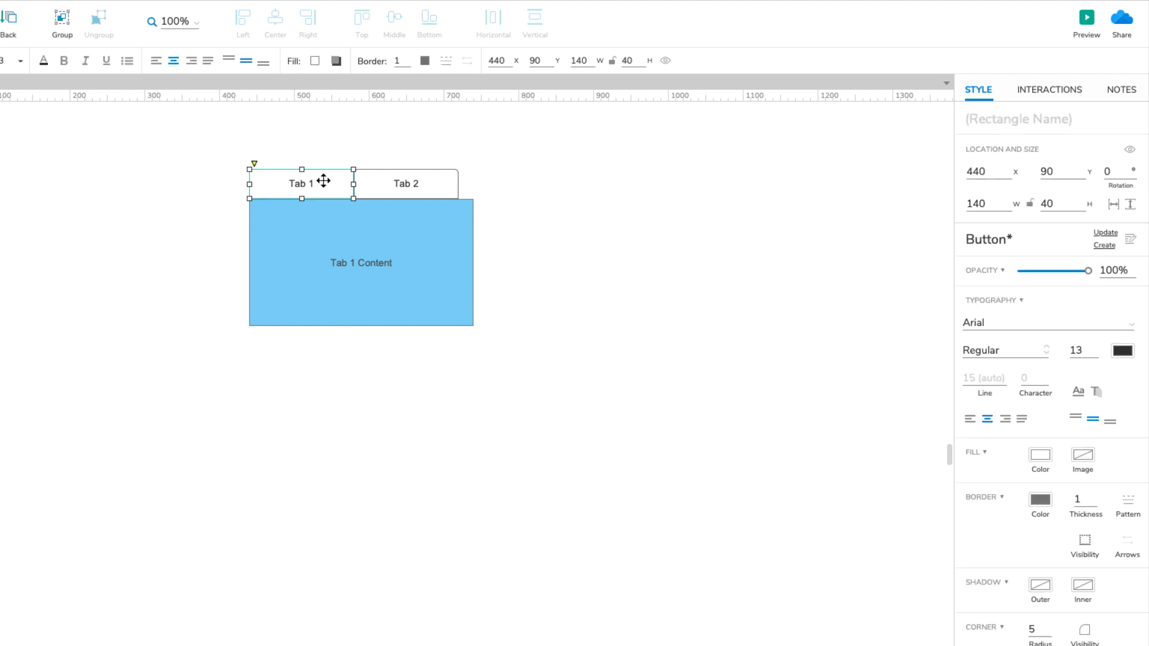
{"action": "mouse_move", "coordinate": [1050, 90]}
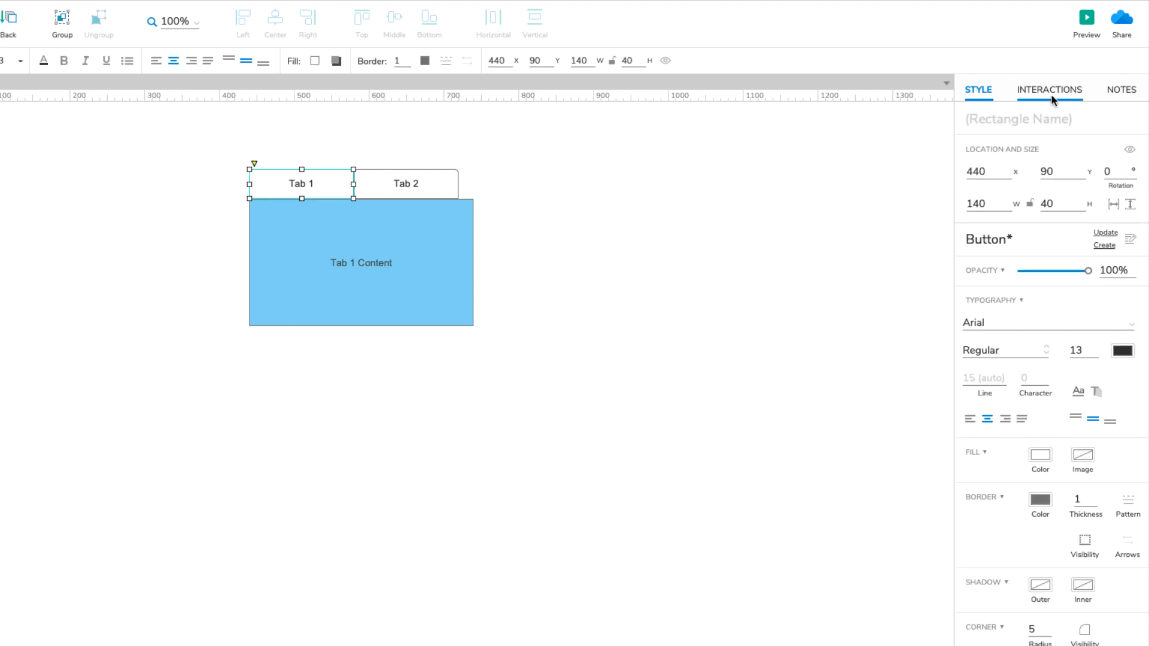
{"action": "left_click", "coordinate": [1048, 89]}
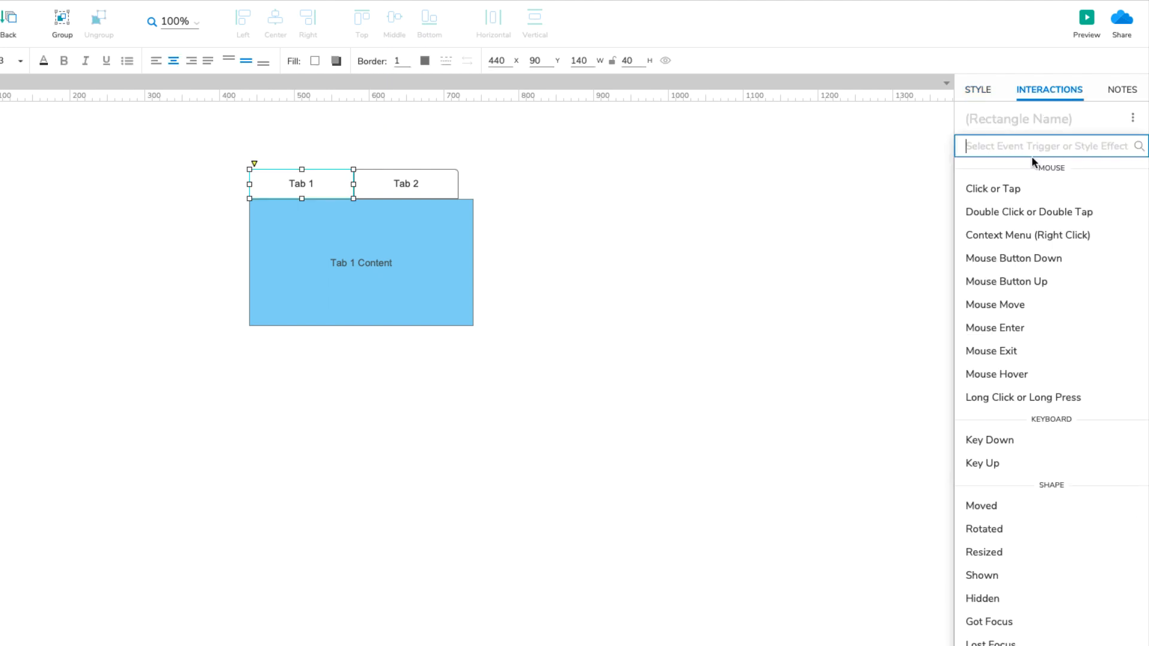
{"action": "mouse_move", "coordinate": [1046, 191]}
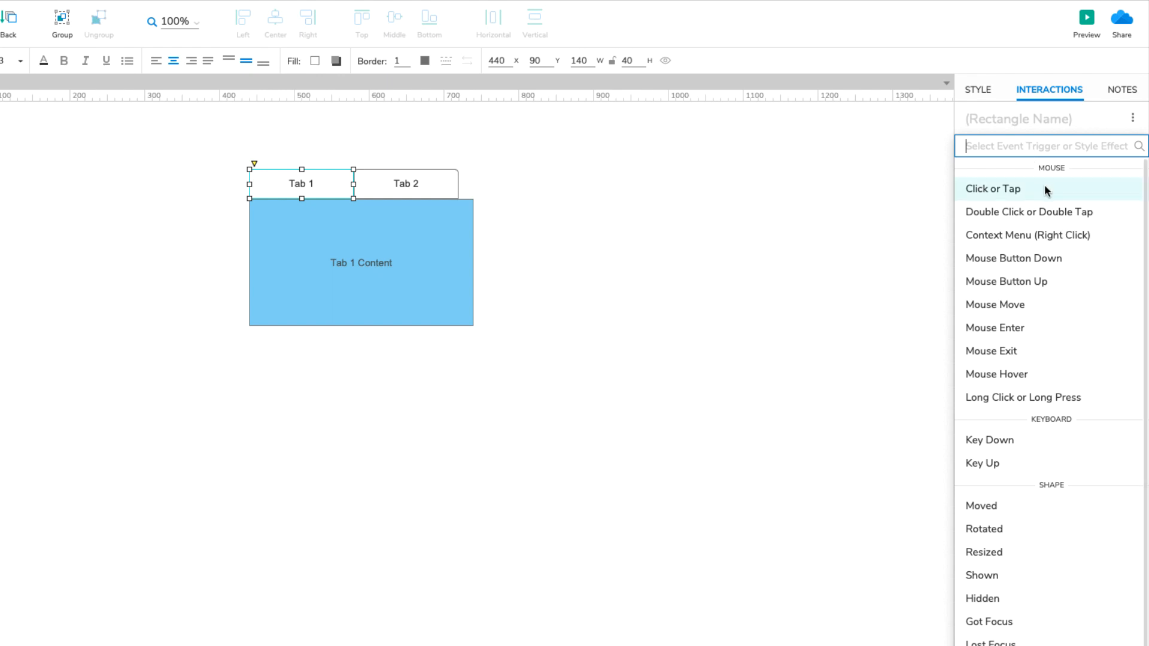
{"action": "left_click", "coordinate": [992, 188]}
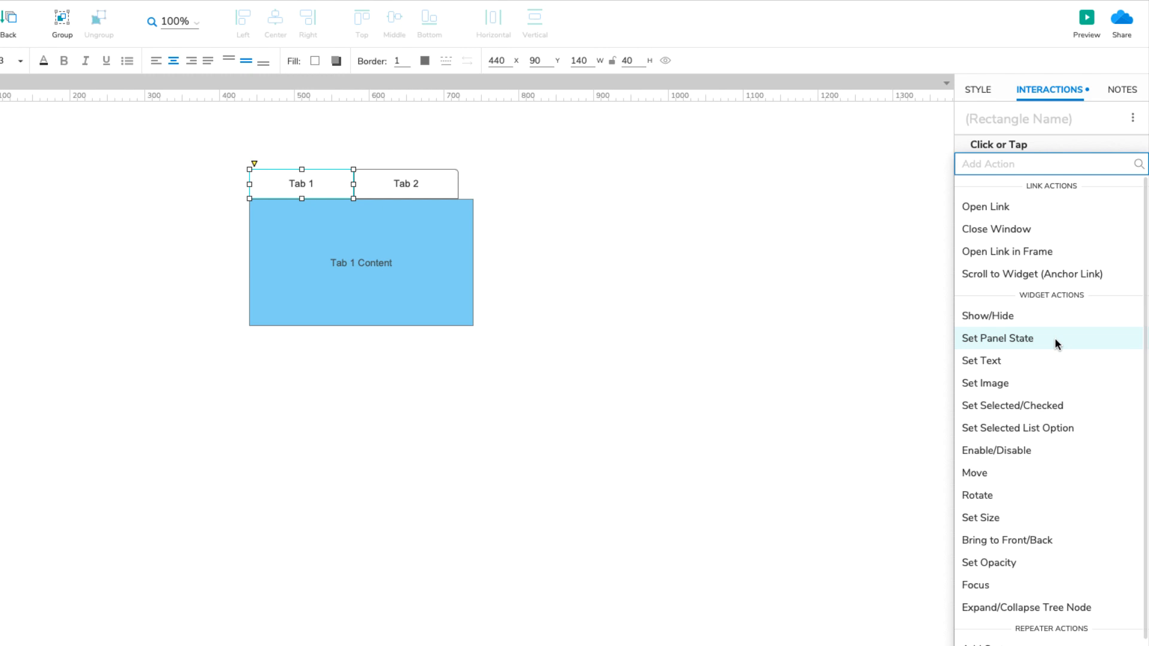
{"action": "left_click", "coordinate": [997, 337]}
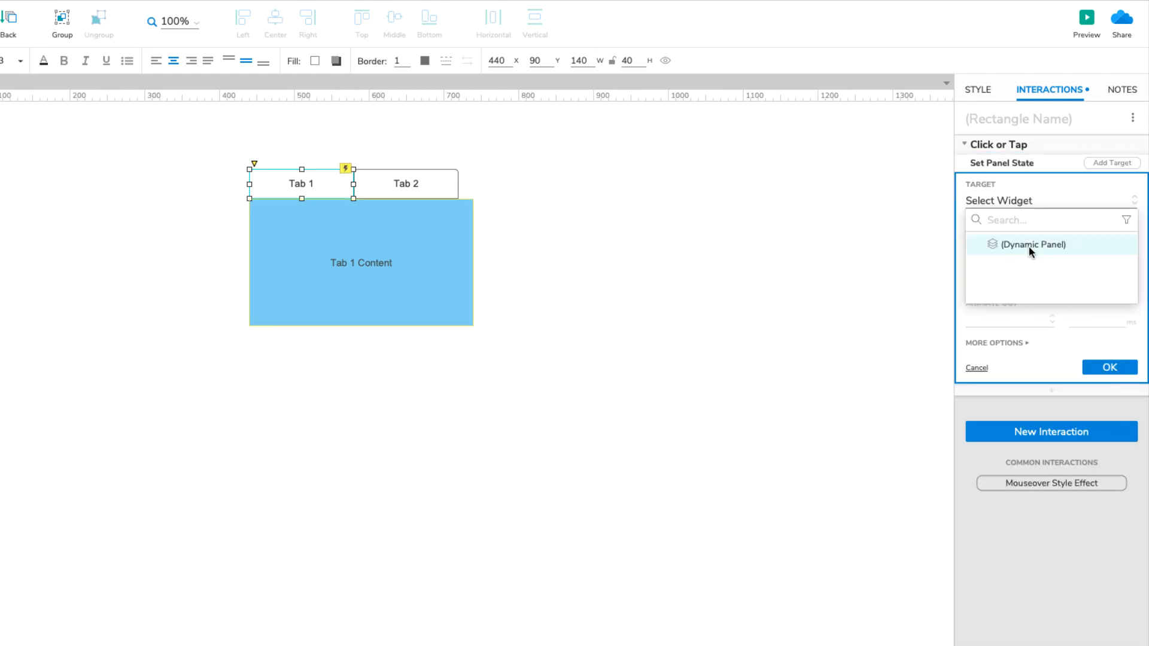
{"action": "left_click", "coordinate": [1034, 244]}
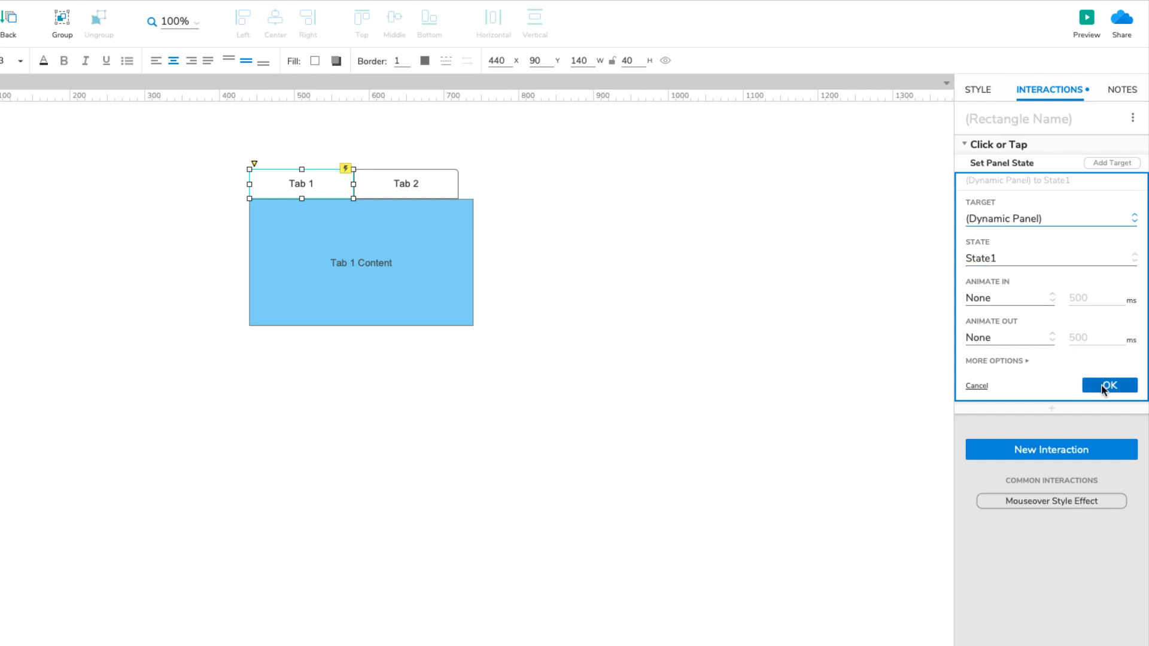
{"action": "left_click", "coordinate": [1108, 384]}
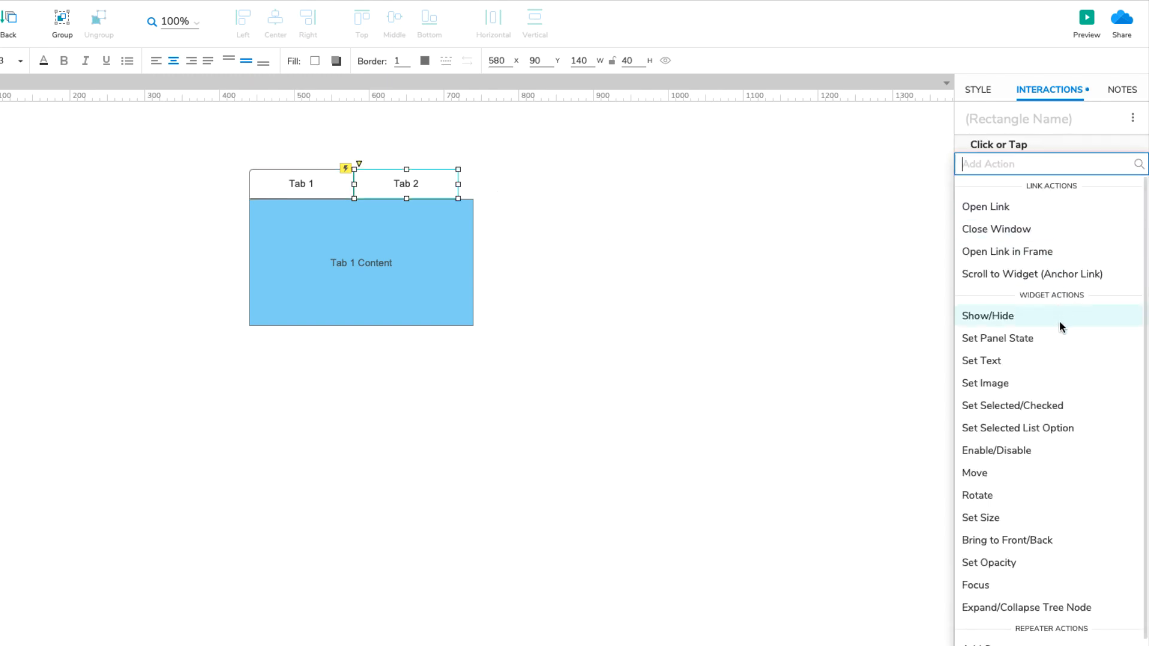
Make clicking Tab 2 set the Dynamic Panel to State2.
{"action": "left_click", "coordinate": [998, 338]}
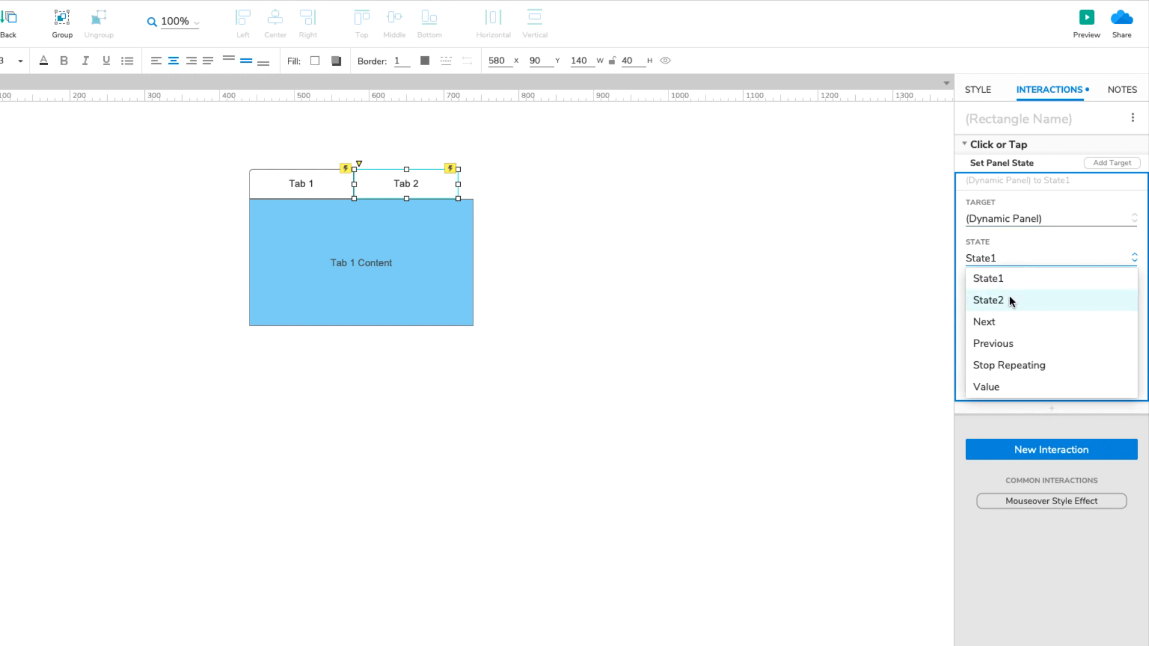
{"action": "left_click", "coordinate": [987, 300]}
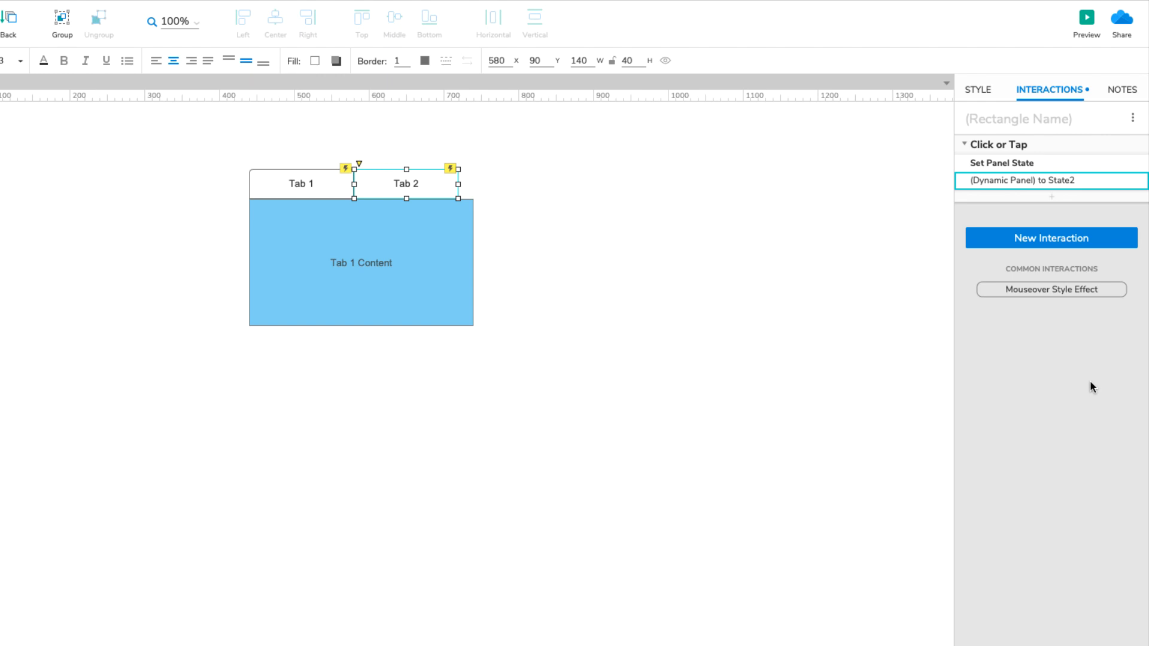
{"action": "mouse_move", "coordinate": [505, 178]}
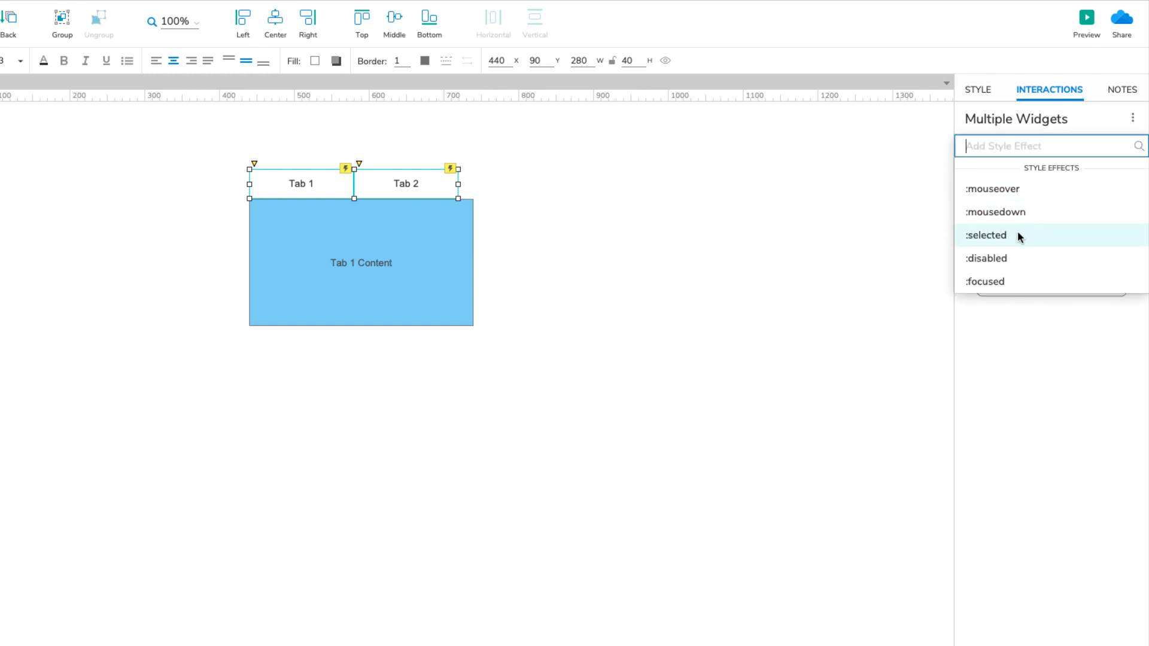
{"action": "mouse_move", "coordinate": [986, 236]}
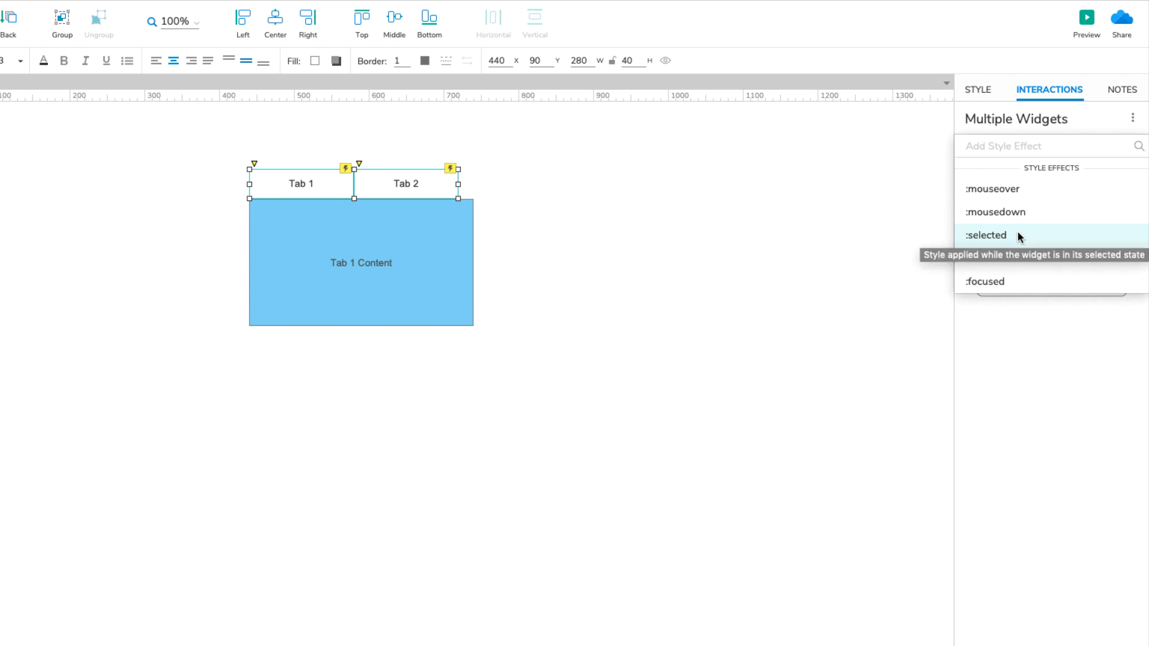
Add a :selected style effect to both tabs with Fill Color enabled.
{"action": "left_click", "coordinate": [984, 236]}
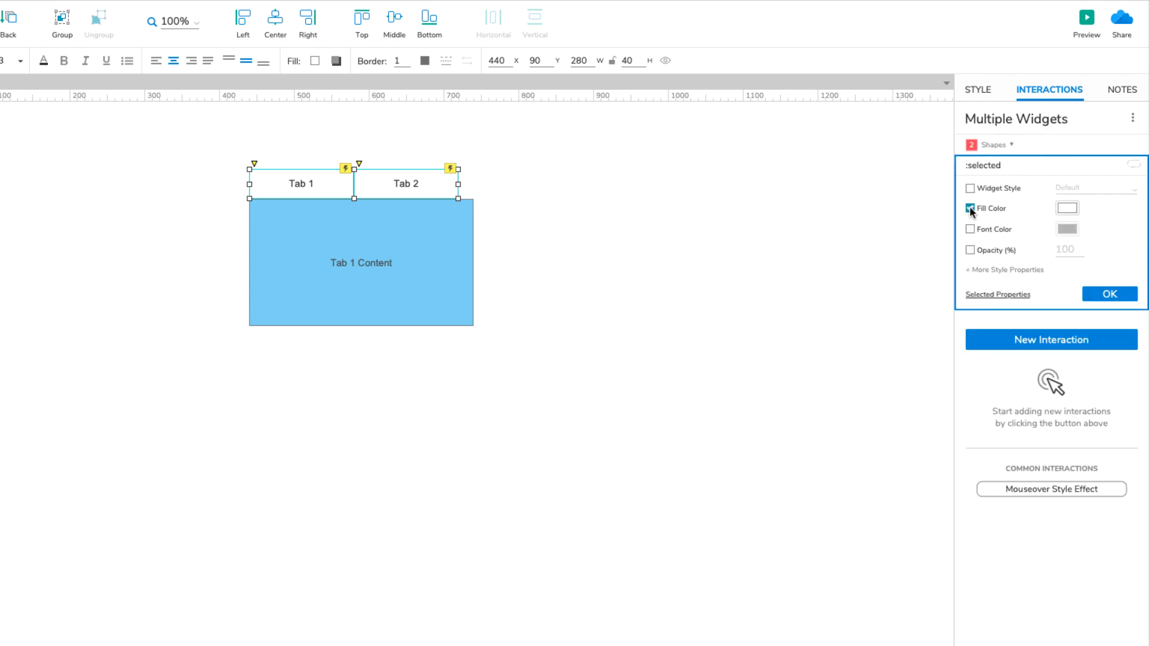
{"action": "left_click", "coordinate": [1066, 208]}
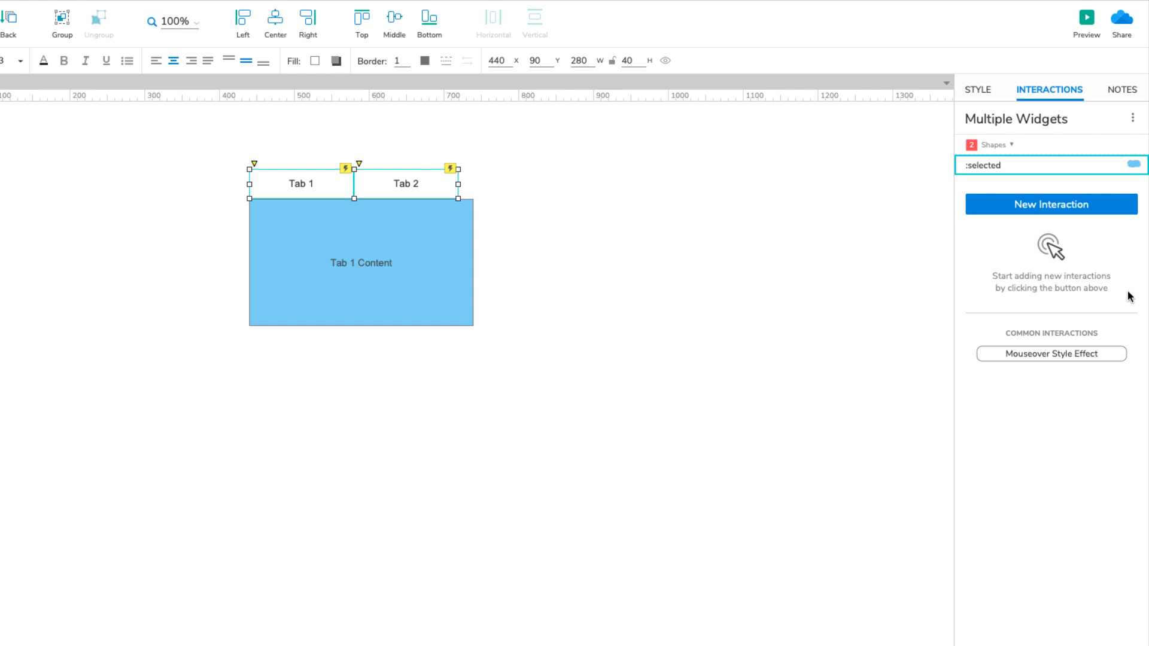
{"action": "mouse_move", "coordinate": [967, 249]}
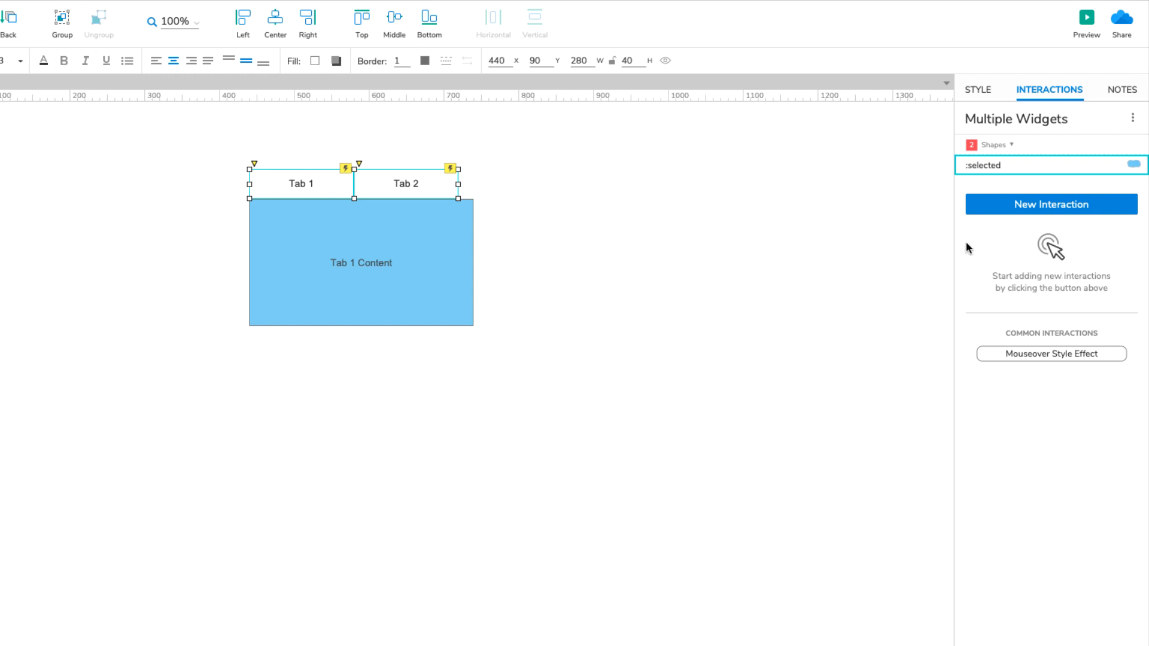
{"action": "mouse_move", "coordinate": [328, 188]}
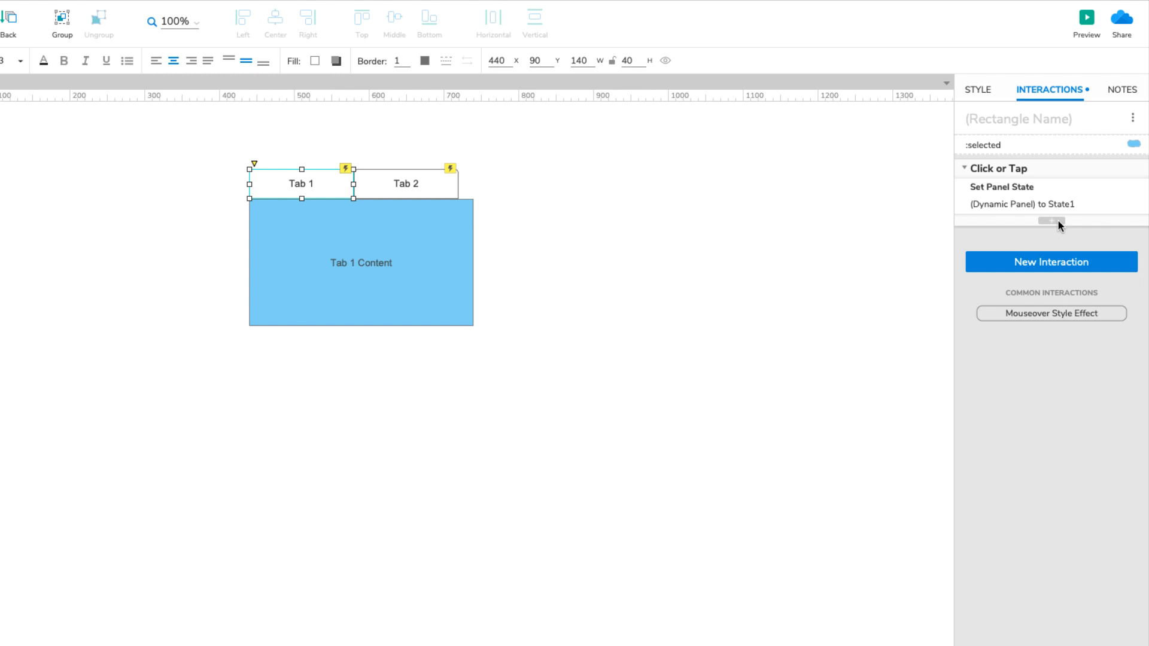
{"action": "mouse_move", "coordinate": [1058, 222]}
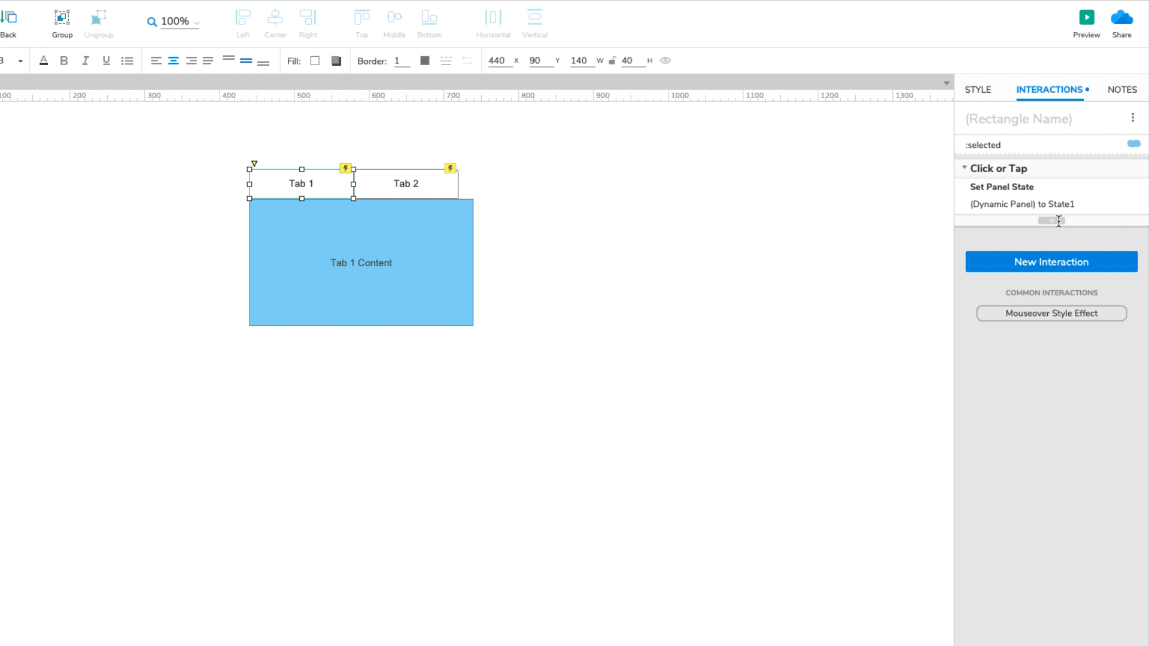
Add a Set Selected action on This Widget to true for both Tab 1 and Tab 2 clicks.
{"action": "left_click", "coordinate": [1051, 220]}
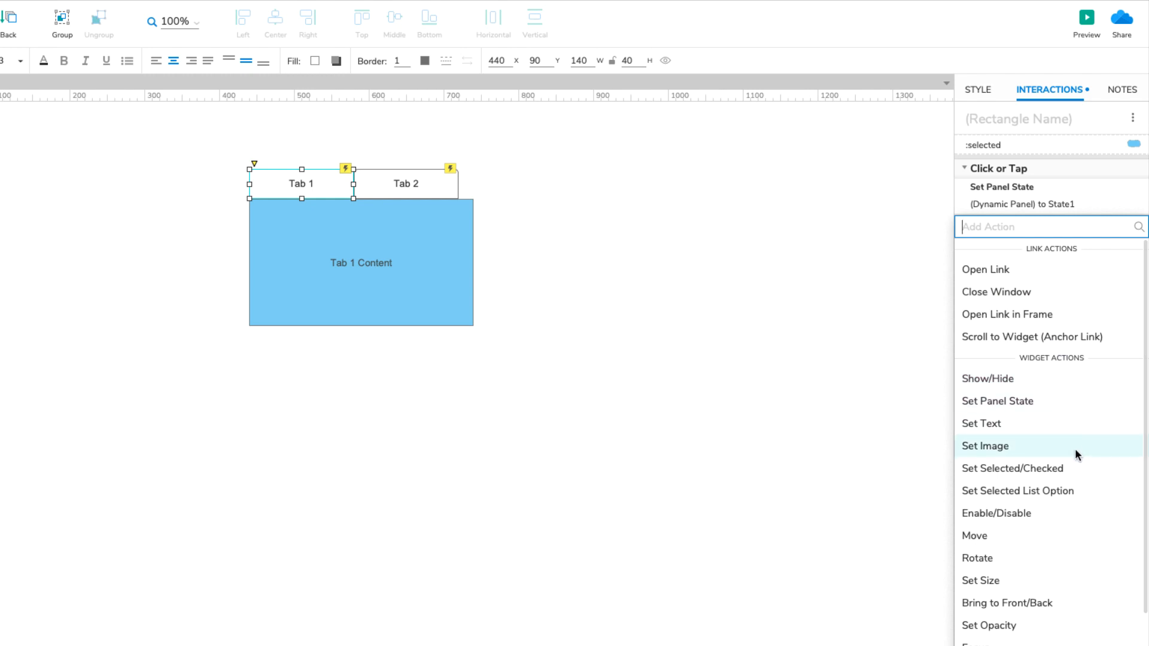
{"action": "left_click", "coordinate": [1012, 468]}
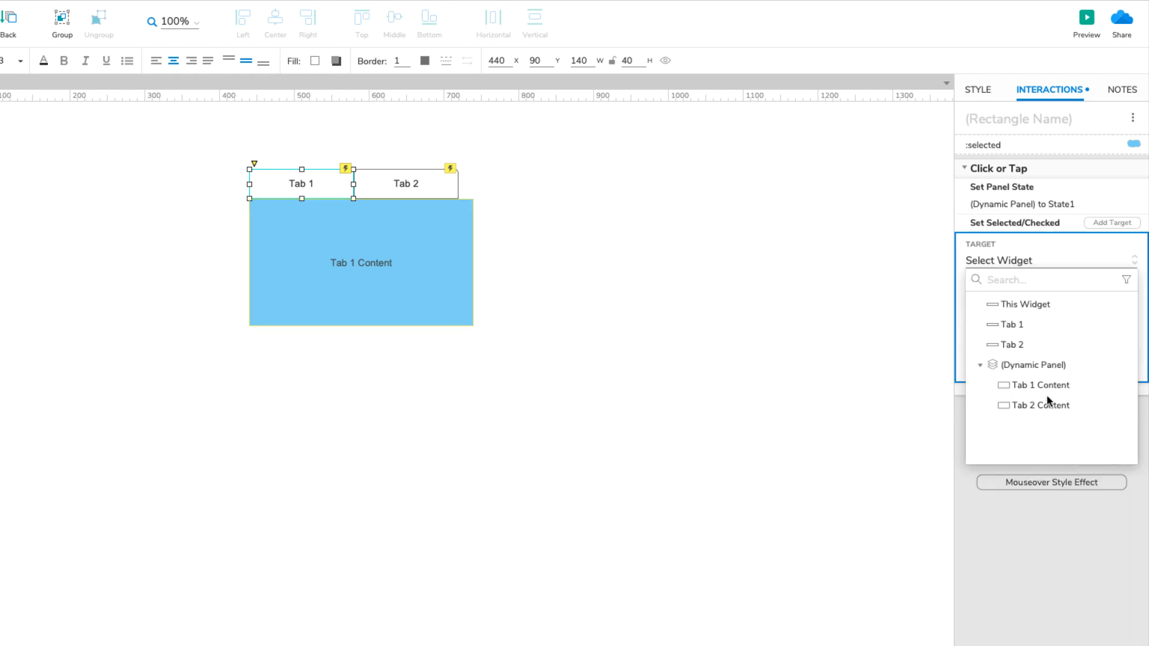
{"action": "left_click", "coordinate": [1024, 304]}
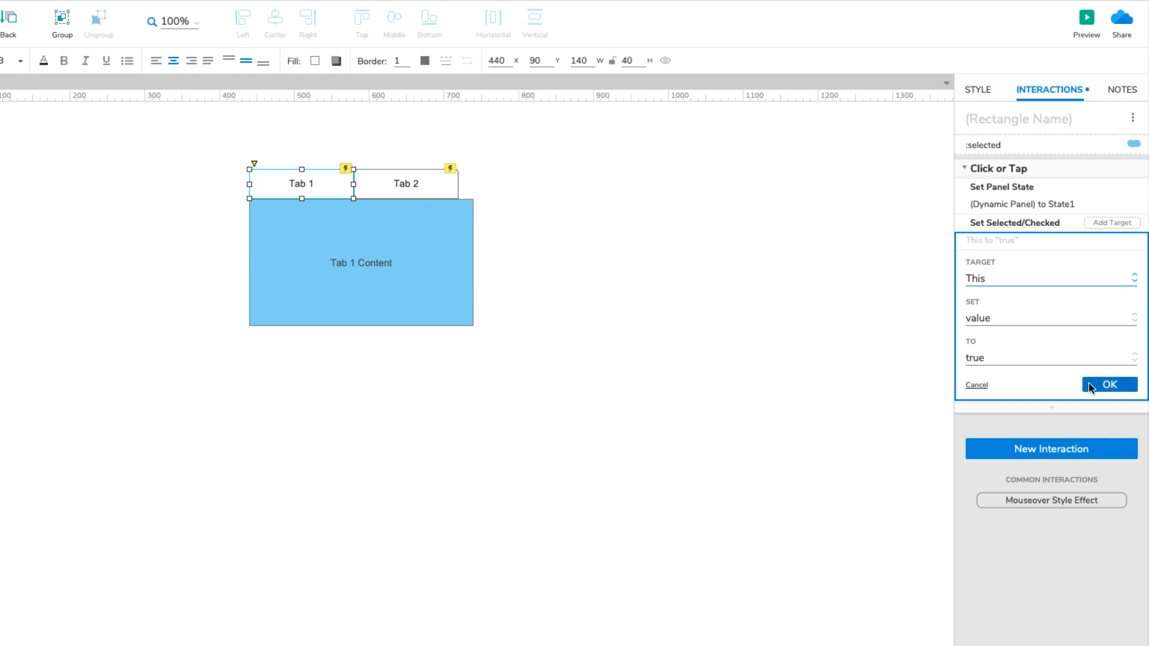
{"action": "left_click", "coordinate": [1108, 384]}
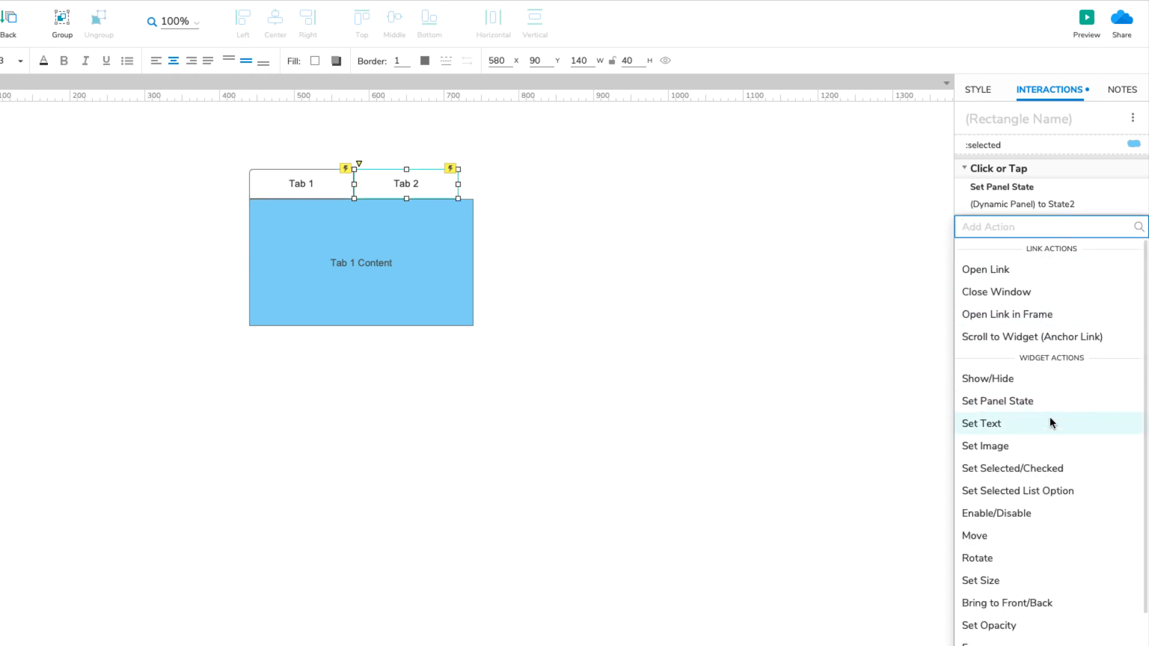
{"action": "left_click", "coordinate": [1012, 467]}
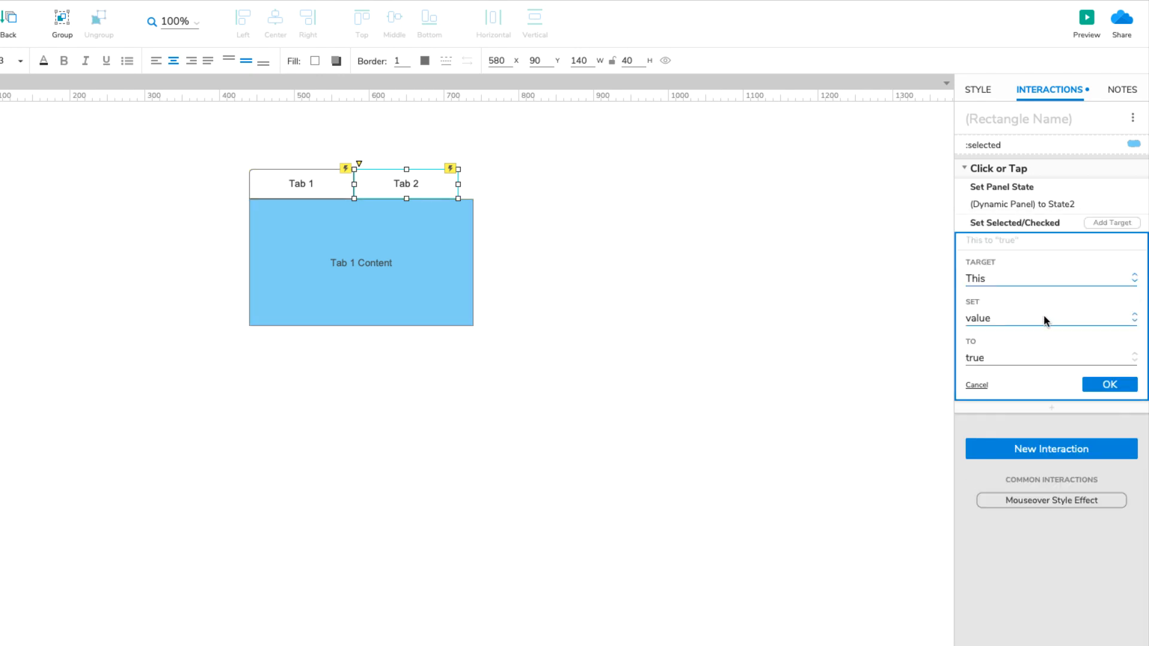
{"action": "left_click", "coordinate": [1109, 384]}
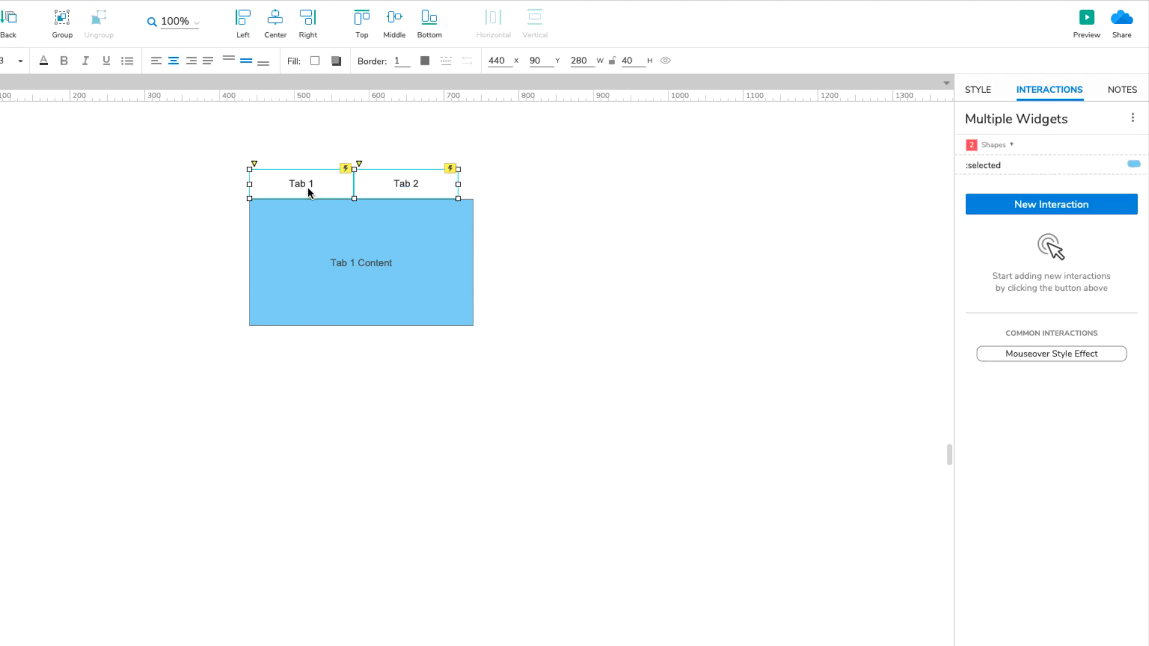
{"action": "mouse_move", "coordinate": [1076, 131]}
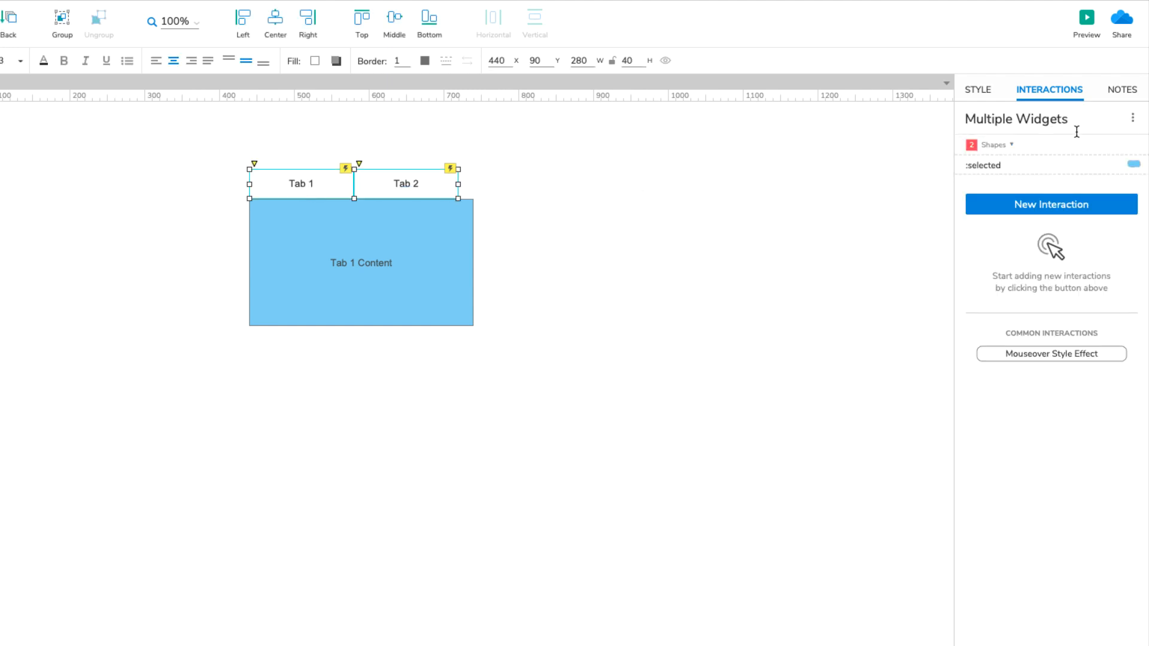
Put both tabs in the selection group 'Tab Control Group'.
{"action": "left_click", "coordinate": [1132, 117]}
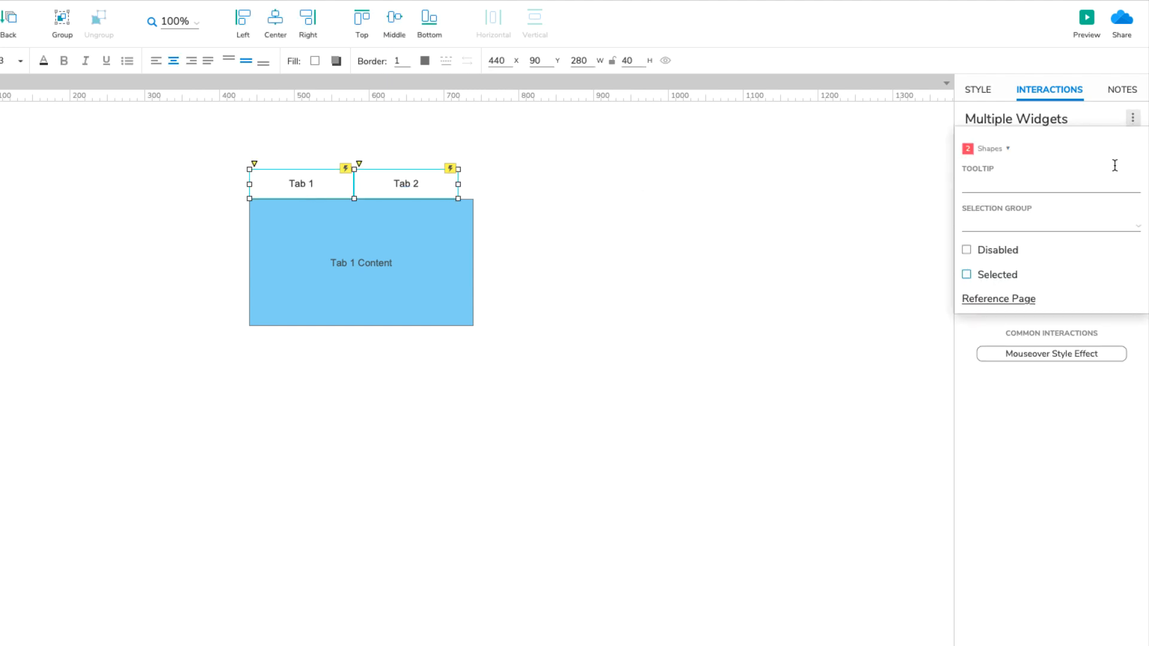
{"action": "type", "text": "Tab Cont"}
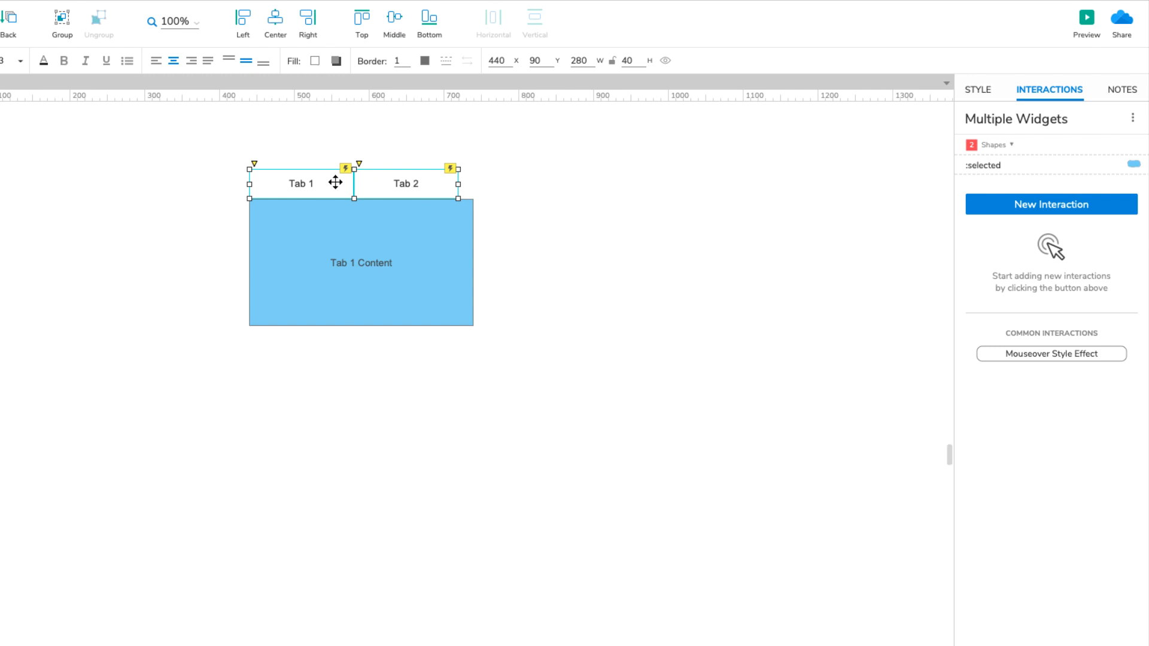
Mark Tab 1 as selected by default and launch the browser preview.
{"action": "left_click", "coordinate": [300, 183]}
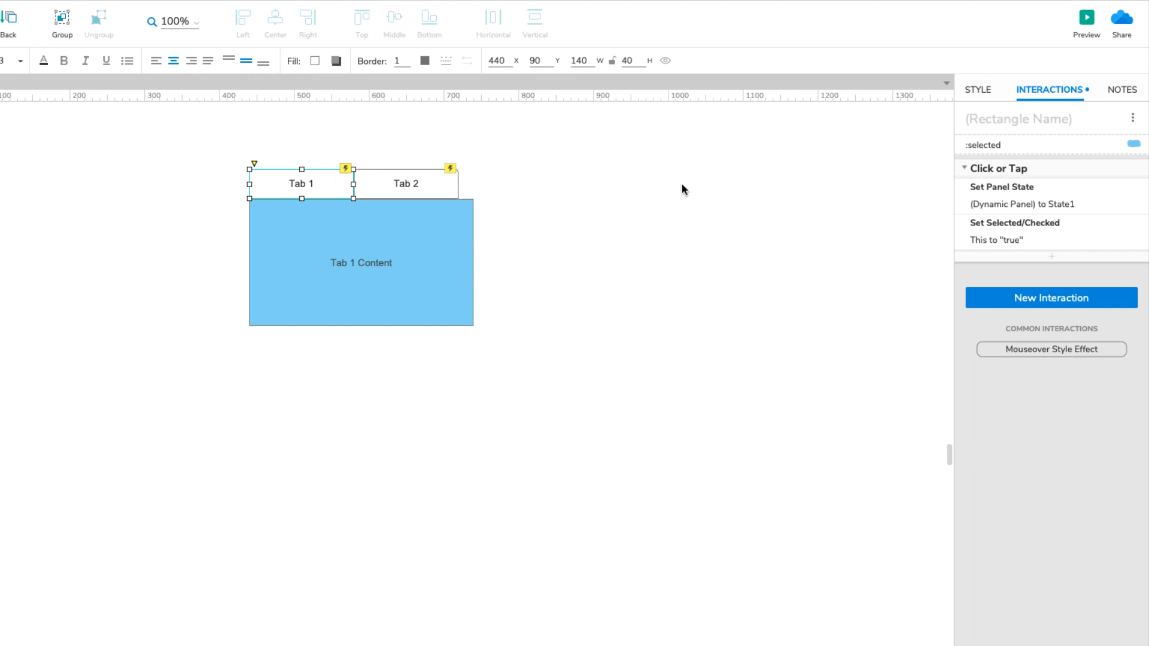
{"action": "left_click", "coordinate": [1134, 119]}
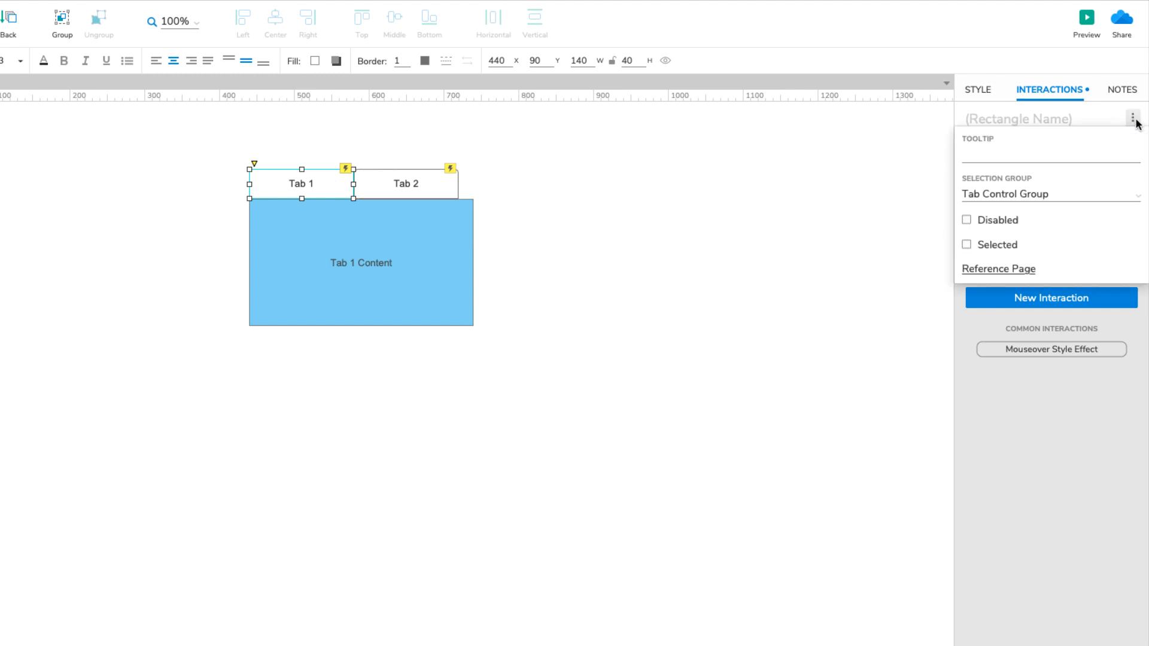
{"action": "mouse_move", "coordinate": [967, 248]}
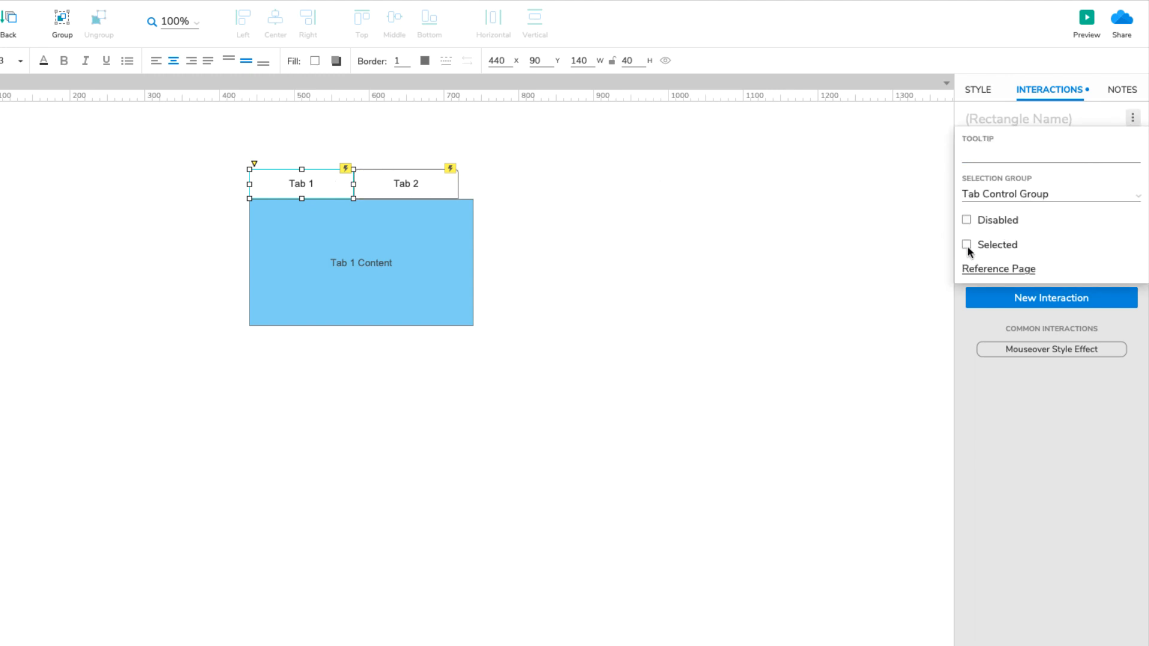
{"action": "left_click", "coordinate": [965, 244]}
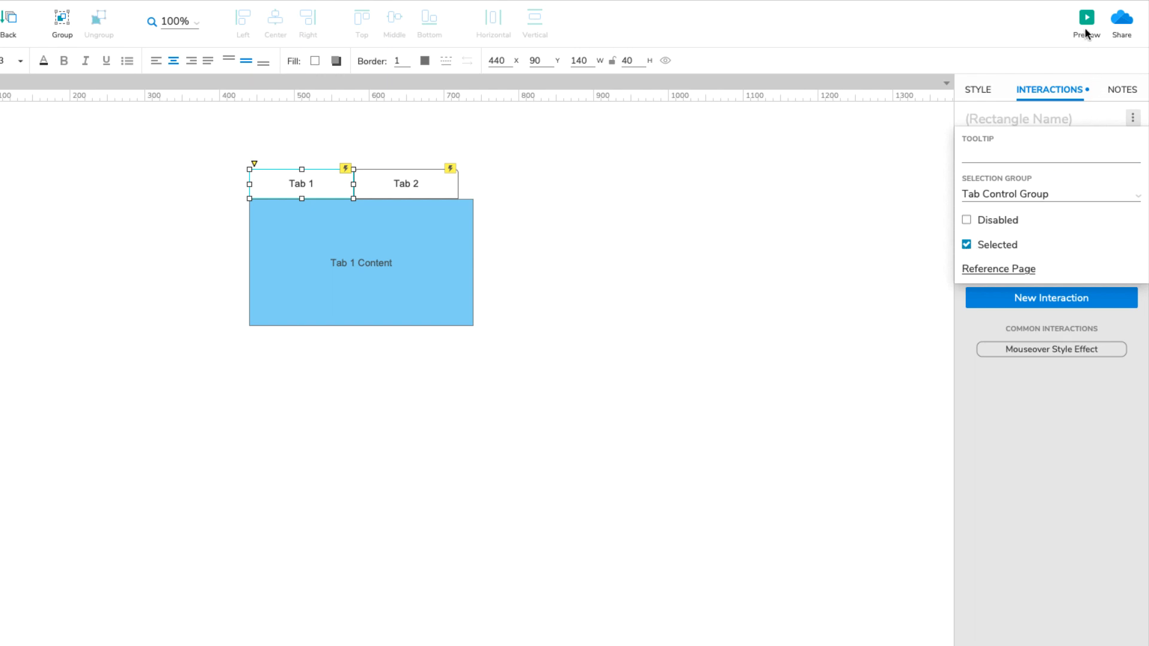
{"action": "left_click", "coordinate": [1085, 17]}
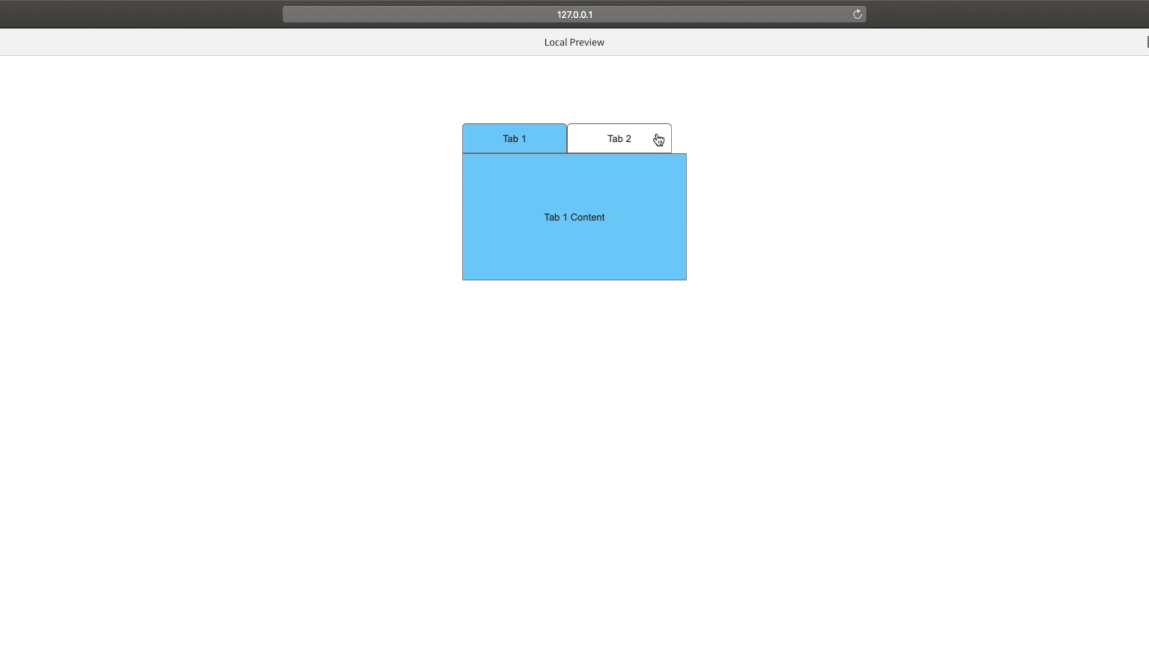
{"action": "mouse_move", "coordinate": [515, 139]}
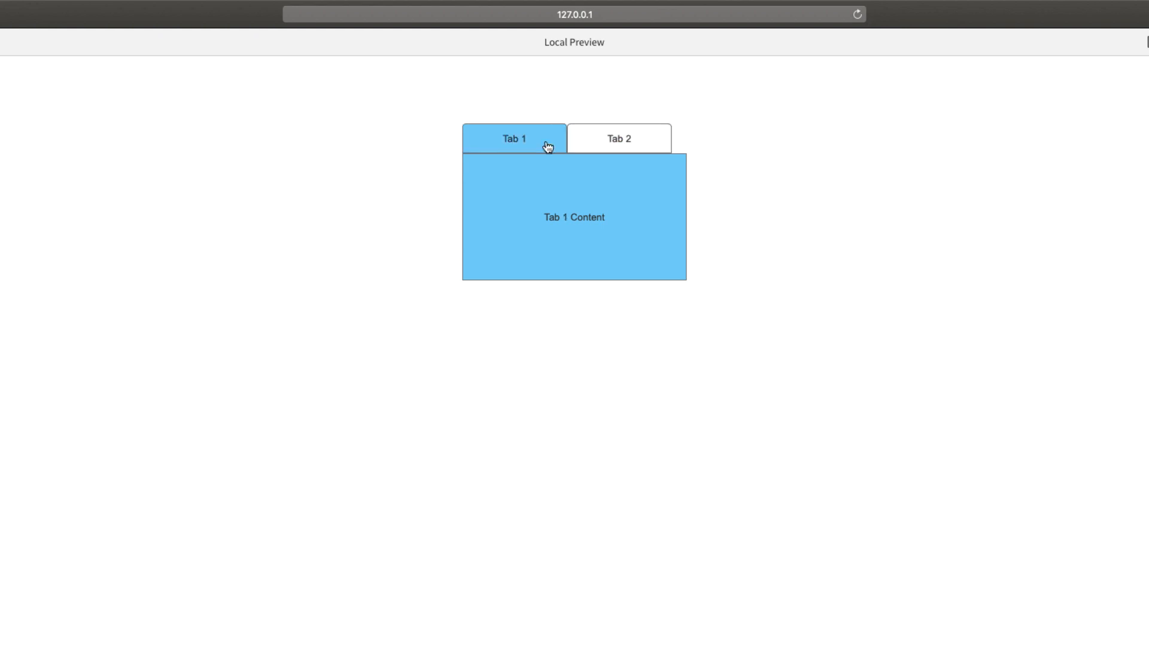
Select Tab 2 in the browser preview to see it turn blue and show Tab 2 Content.
{"action": "left_click", "coordinate": [618, 138]}
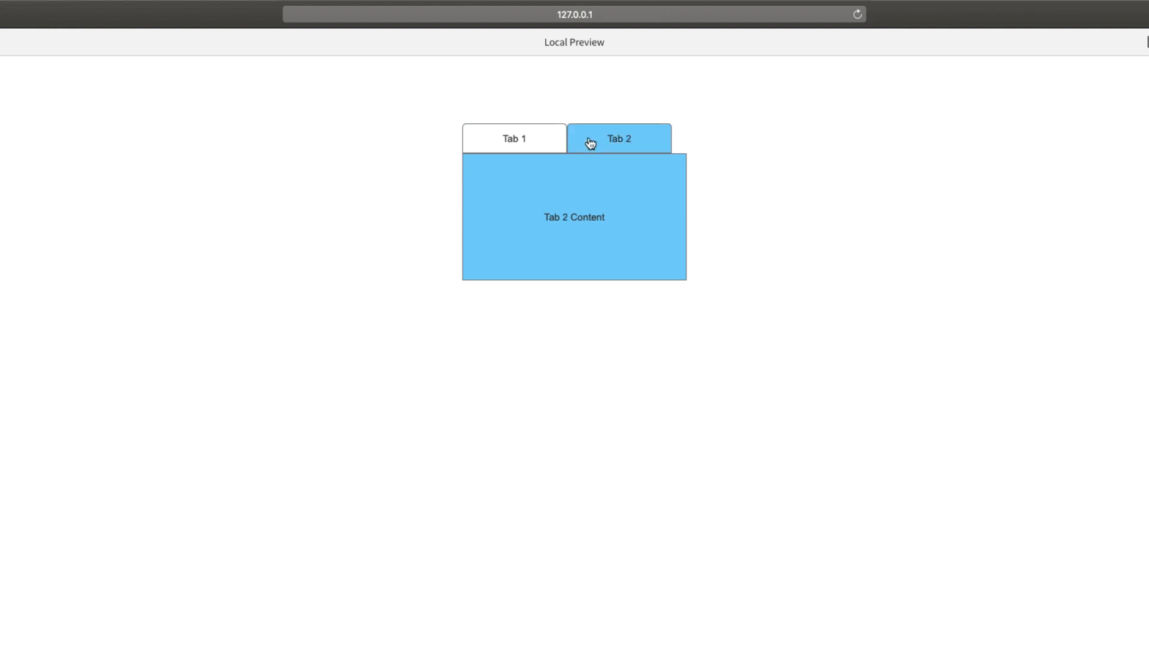